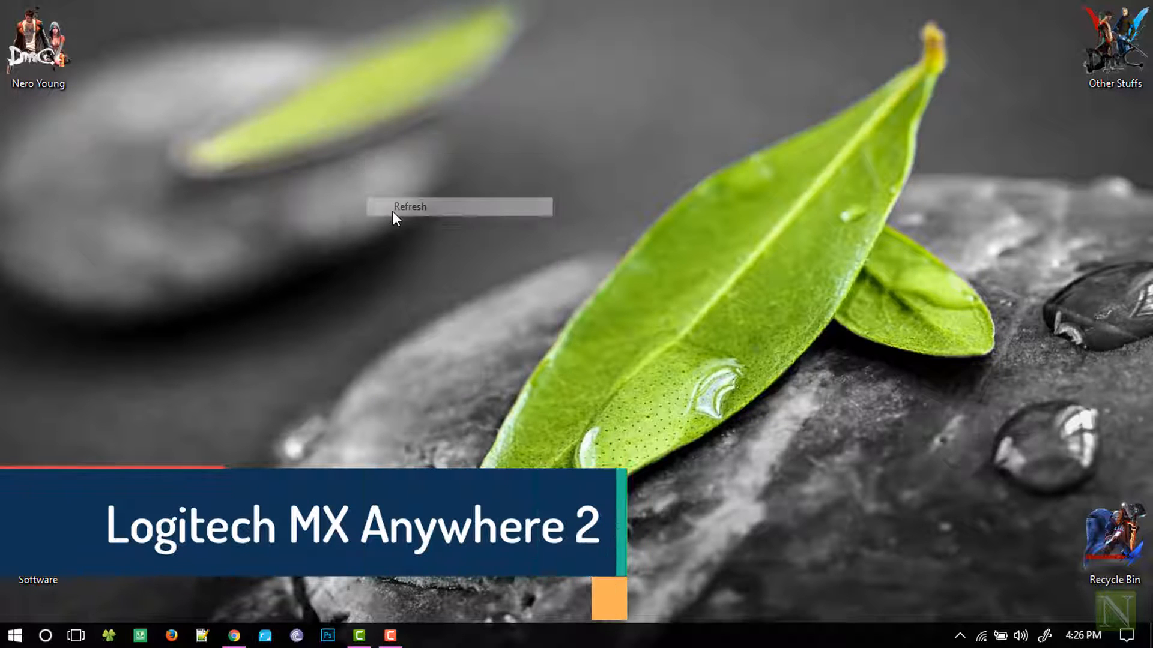
- Search 'logitech mx anywhere 2' in an incognito window and open the Logitech product page
left_click(233, 636)
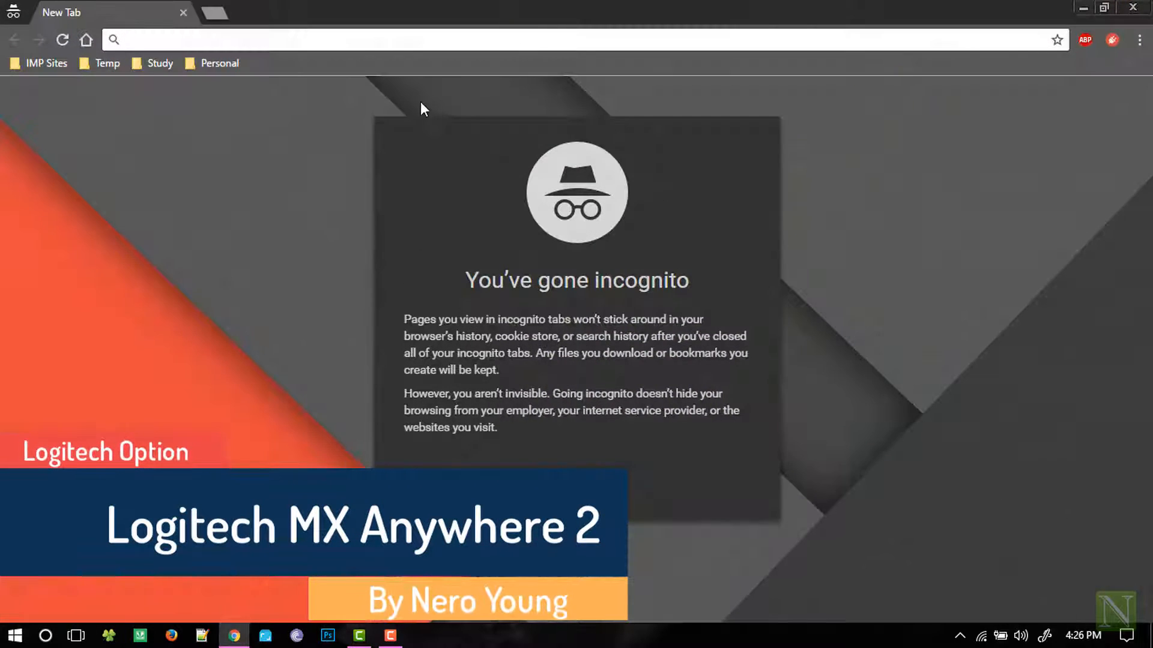
type("logitech mx anywhere 2")
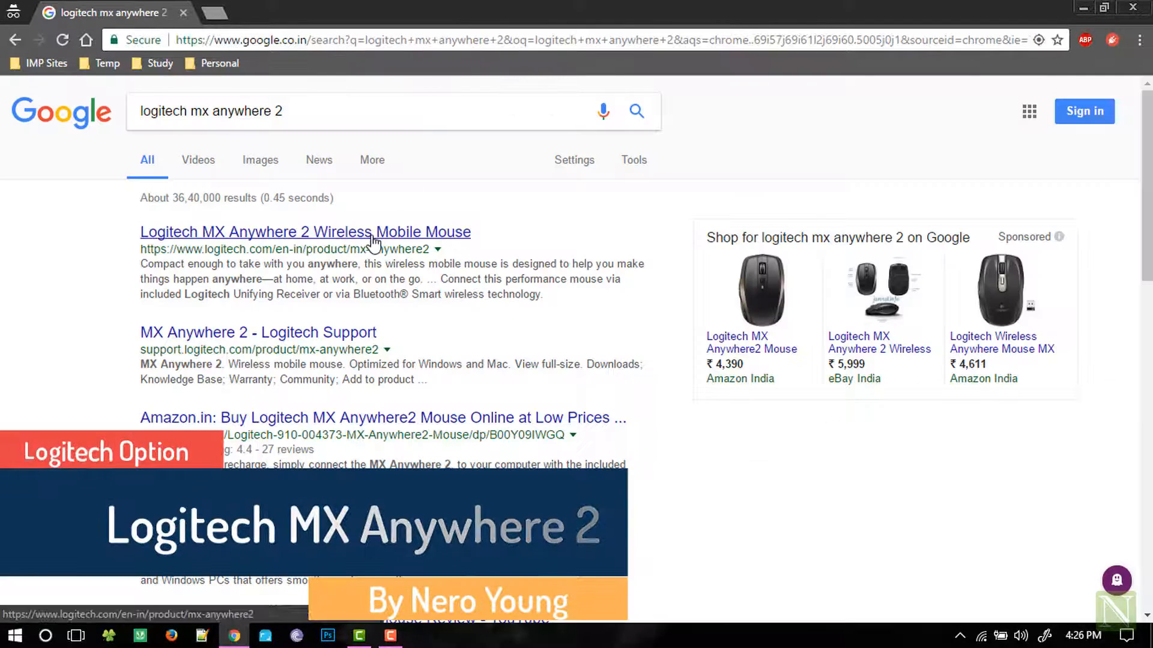
left_click(305, 231)
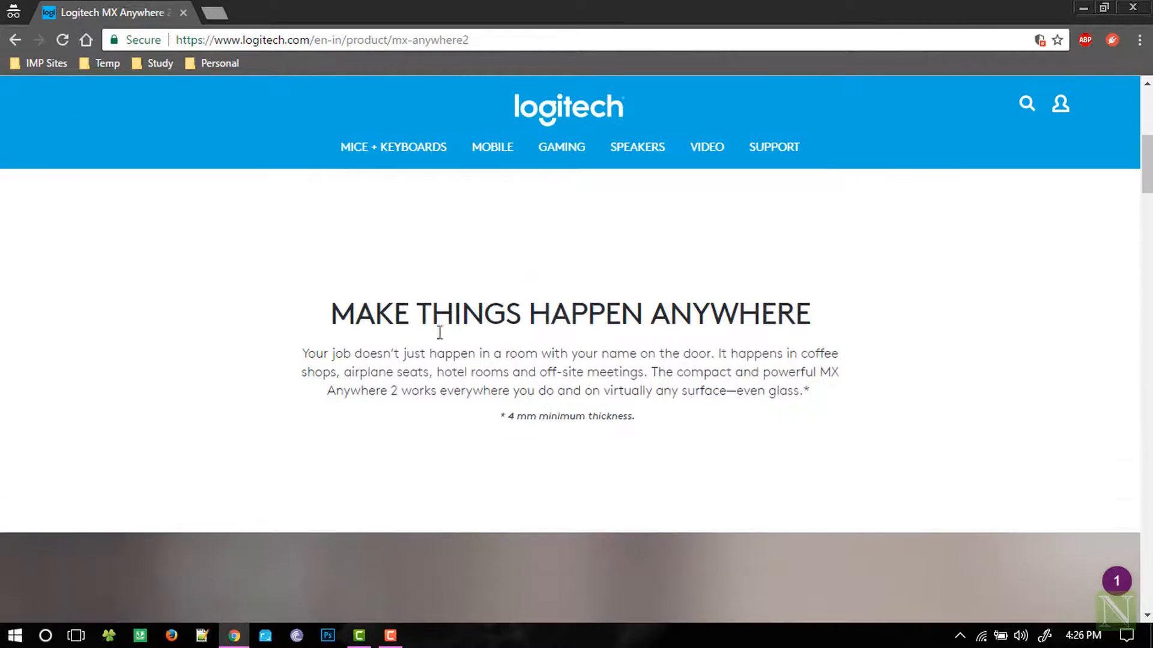
- Reach GET SUPPORT on the MX Anywhere 2 page and load its support page
scroll("down", 3)
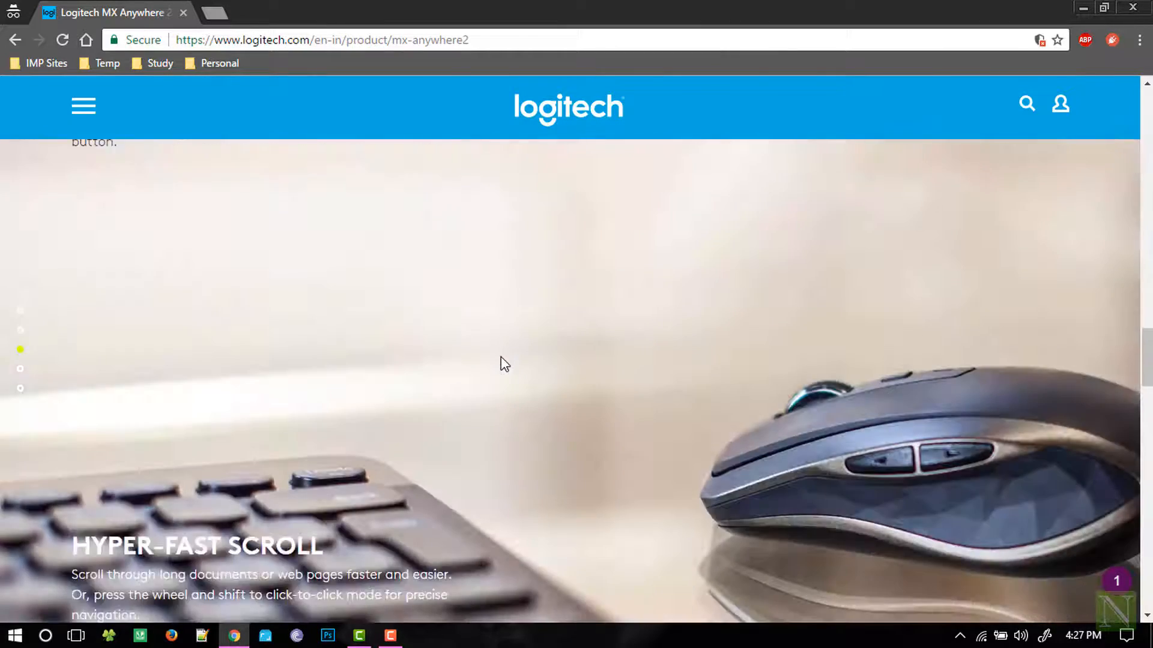
left_click(567, 360)
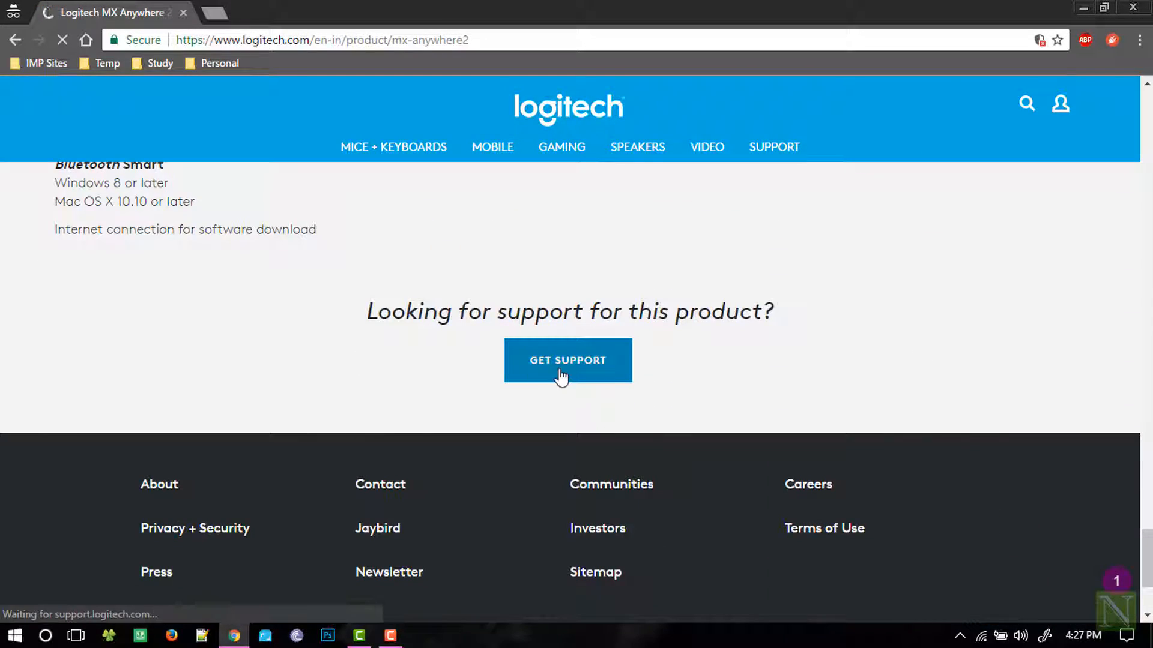
left_click(567, 360)
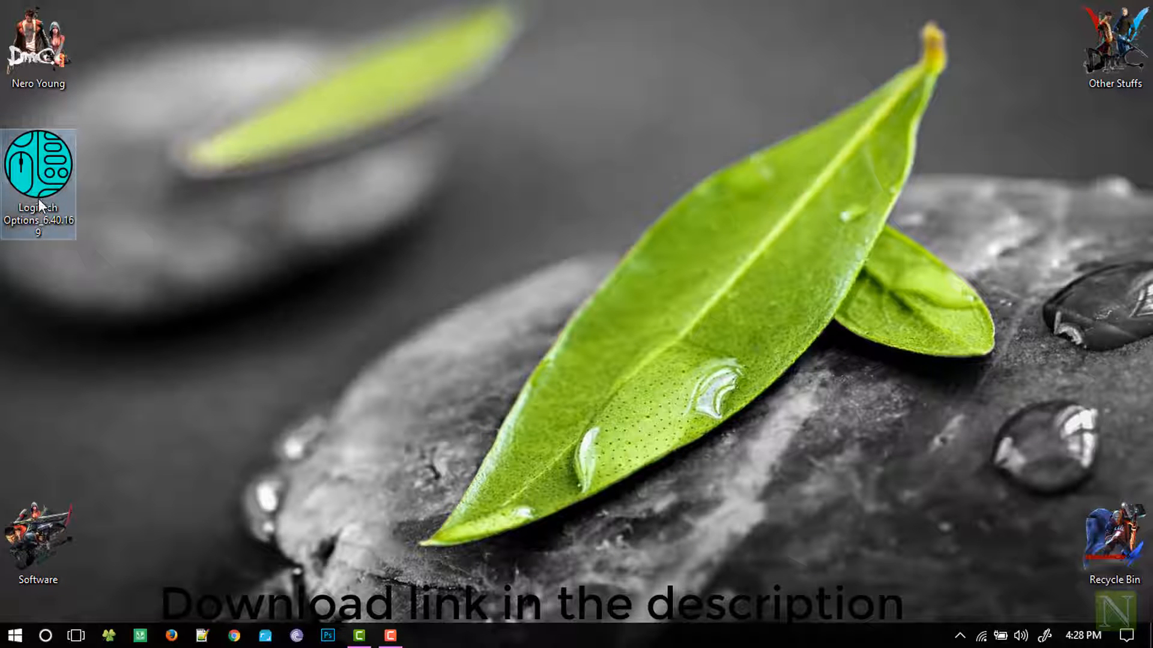
- Launch Logitech Options from its desktop icon
double_click(37, 168)
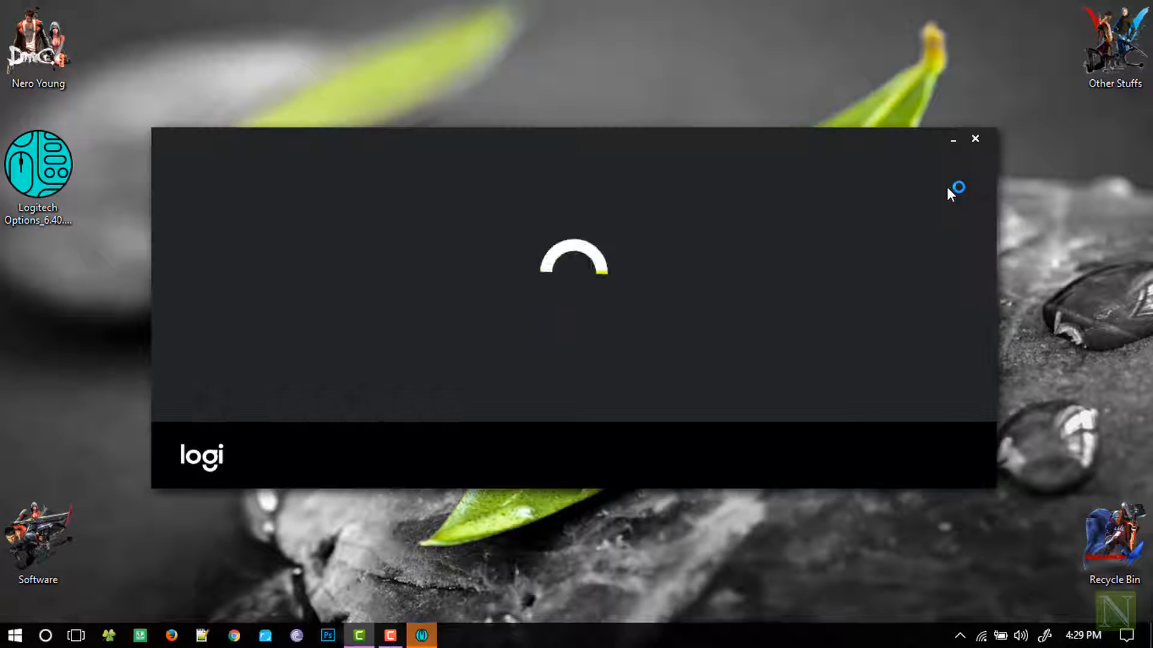
mouse_move(806, 385)
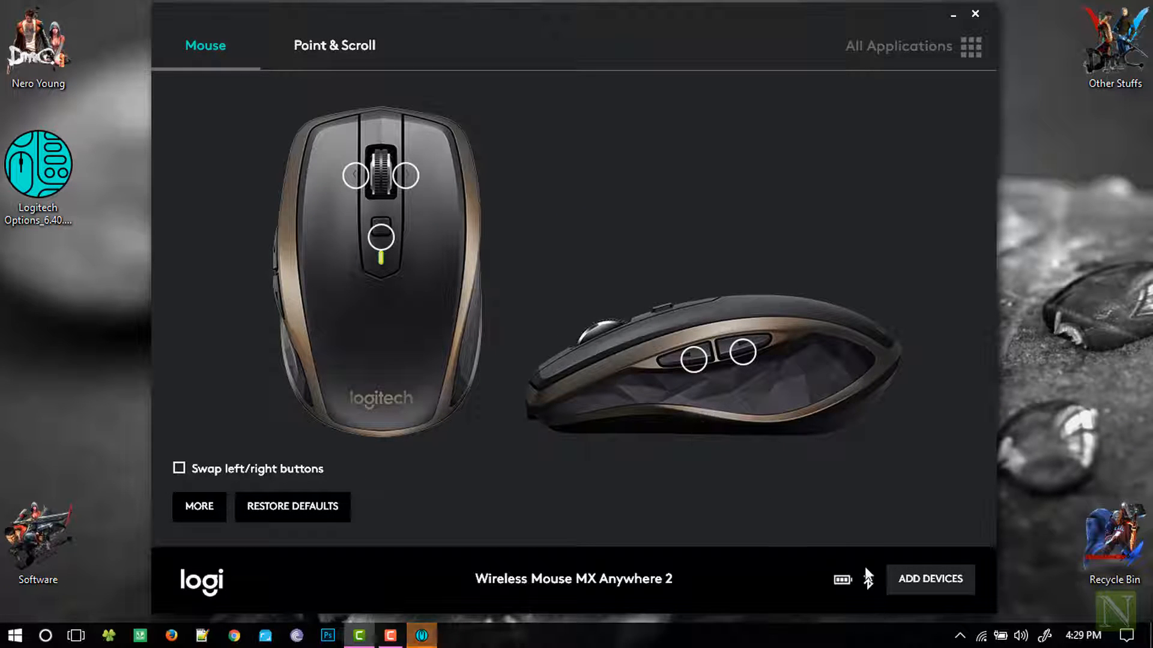
mouse_move(356, 180)
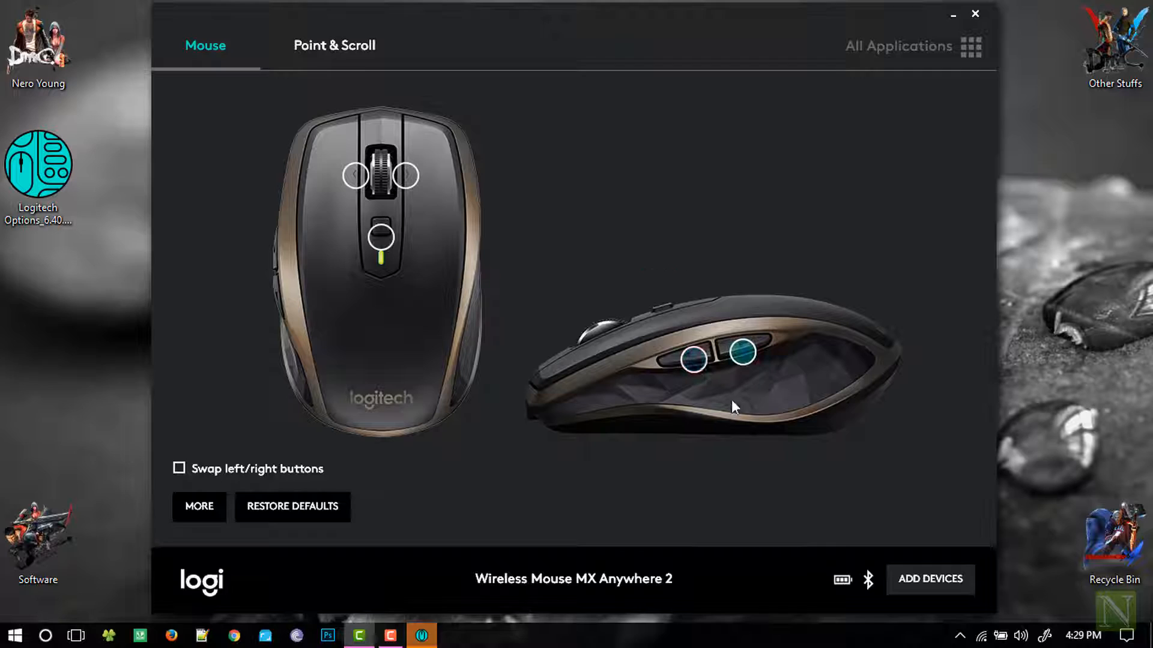
mouse_move(382, 246)
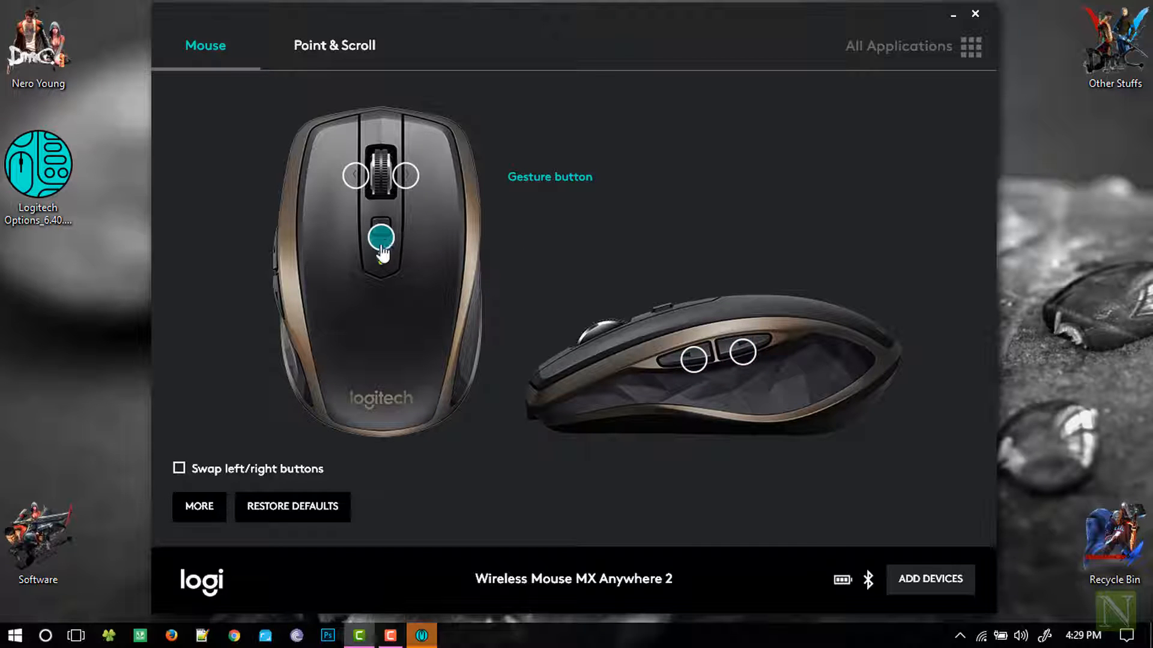
mouse_move(692, 366)
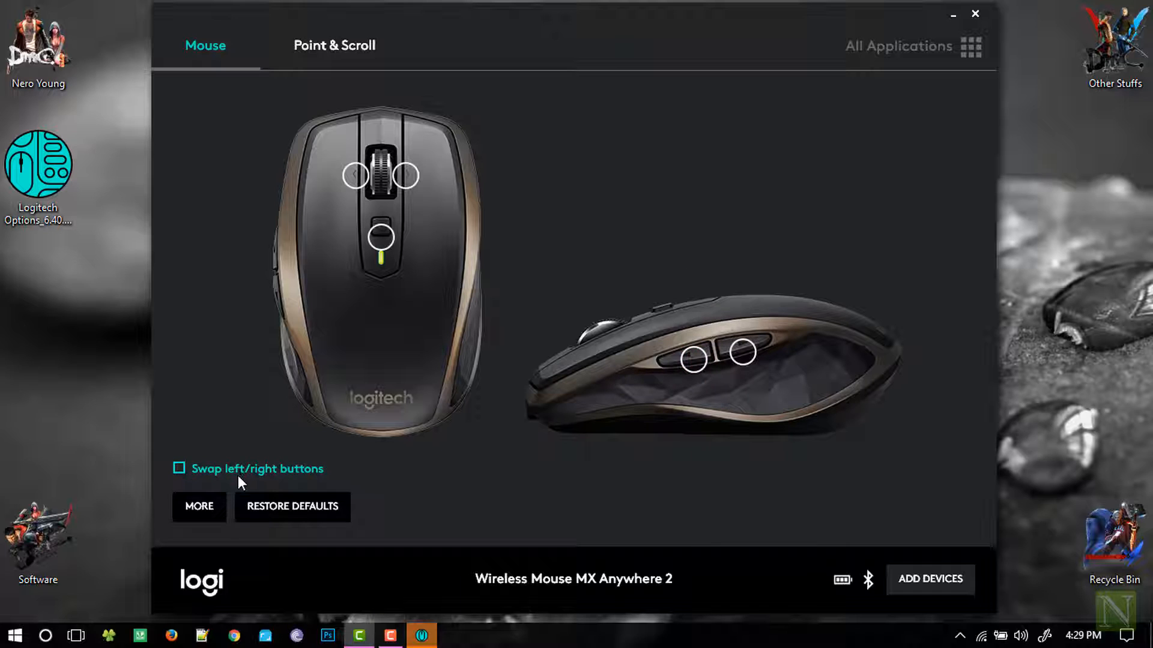
- Enable Smooth scrolling under Point & Scroll and show the More settings with firmware details
left_click(334, 44)
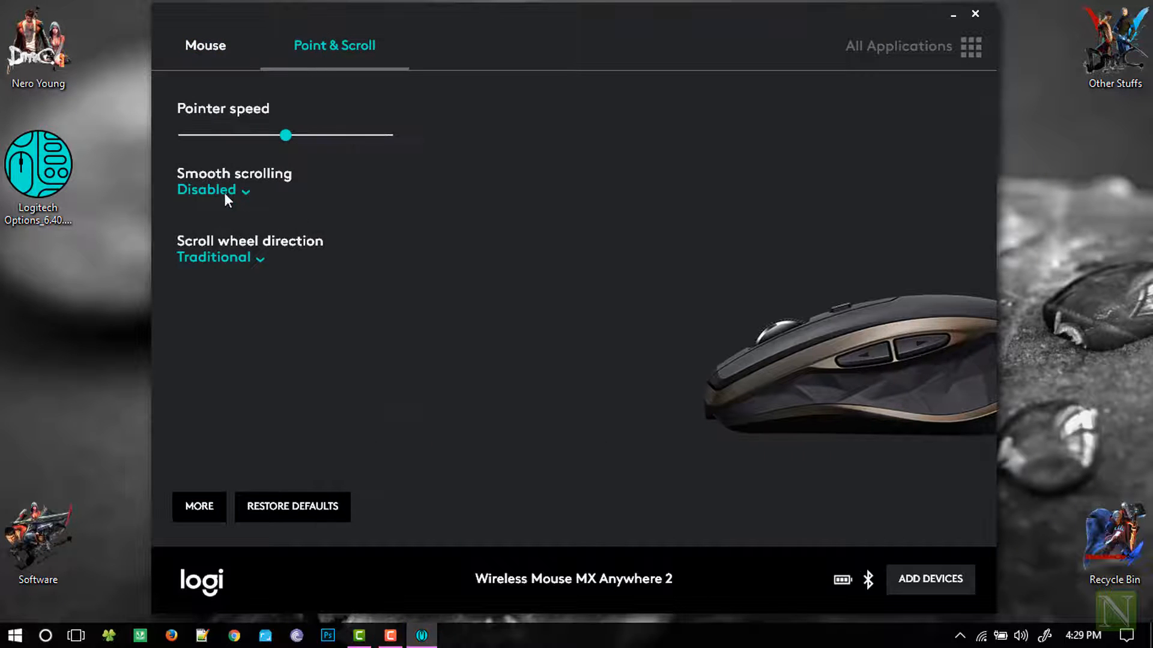
left_click(207, 190)
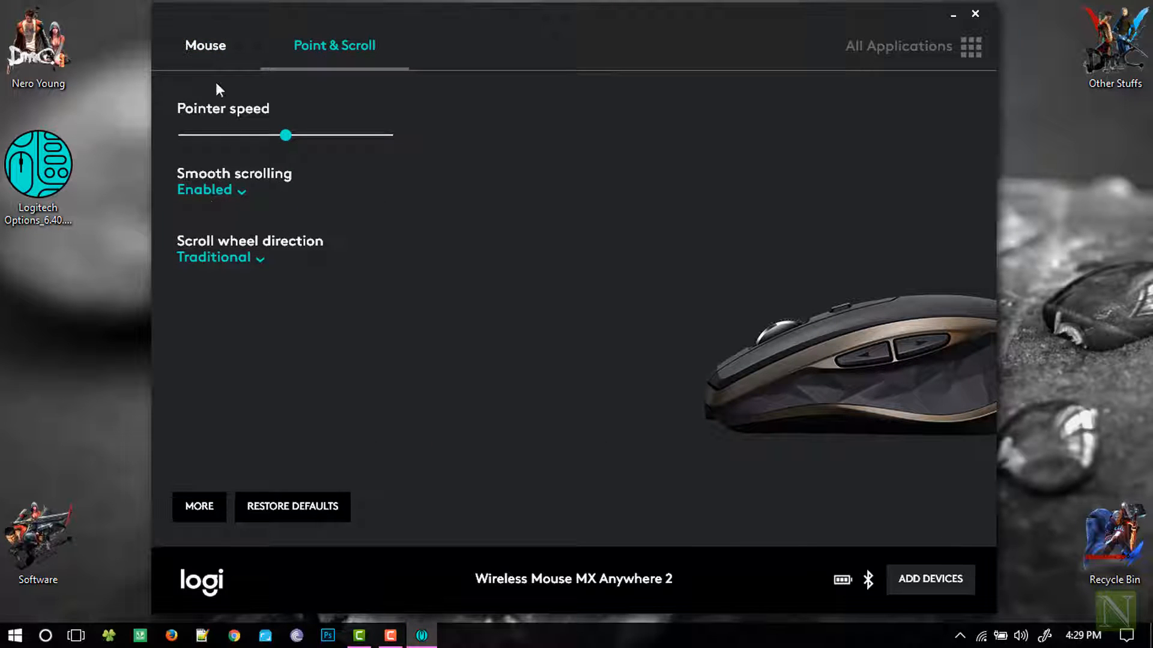
left_click(199, 507)
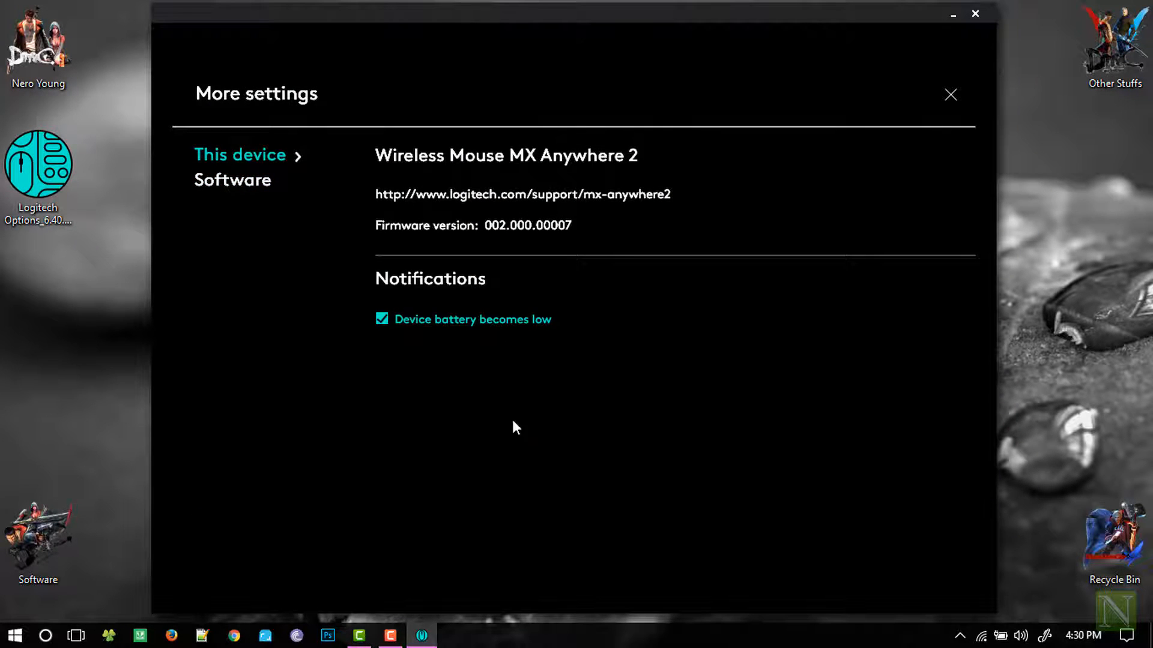
- Close More settings and return to the MX Anywhere 2 button diagram
left_click(233, 181)
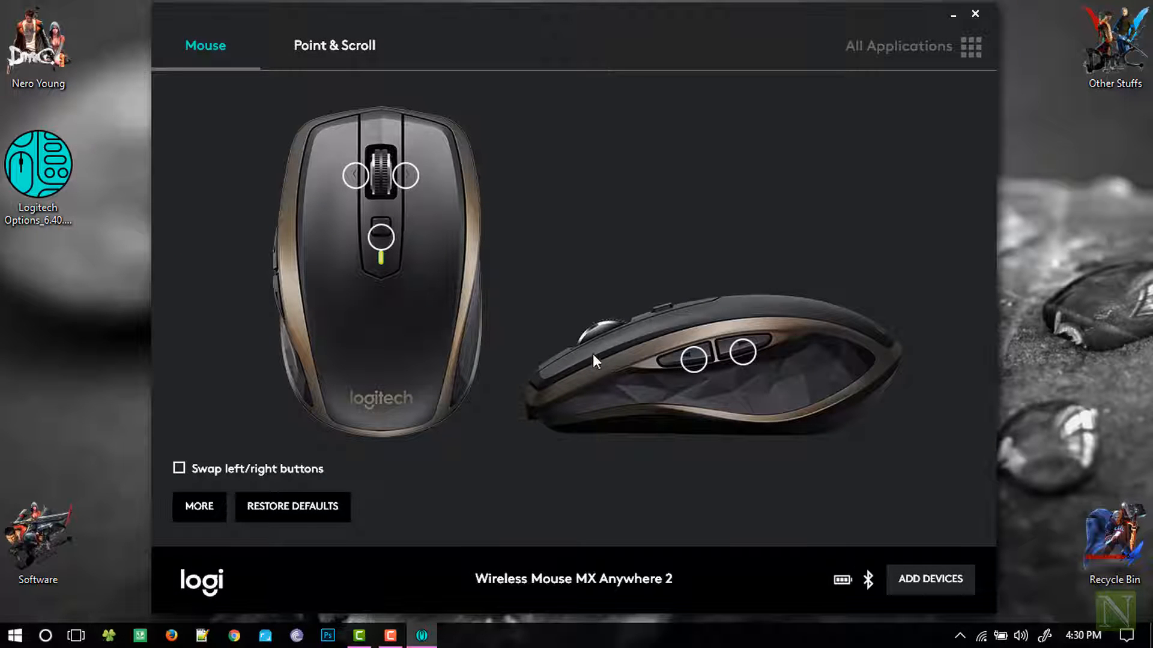
mouse_move(691, 360)
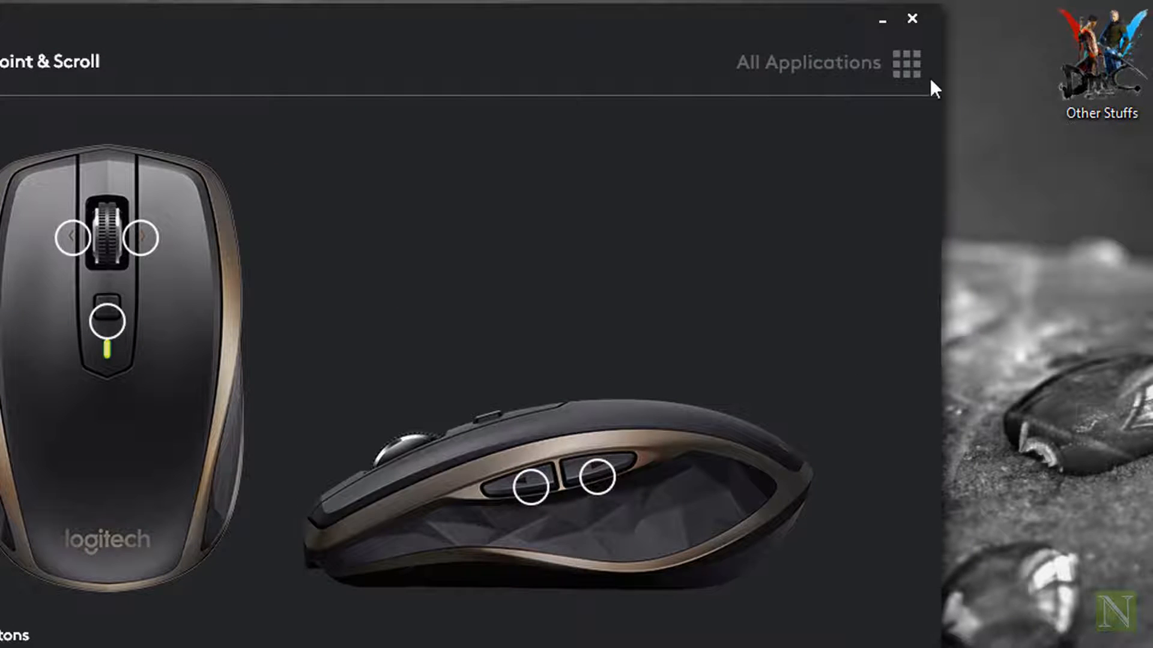
- Turn on Application Specific settings and start adding an application profile
left_click(908, 62)
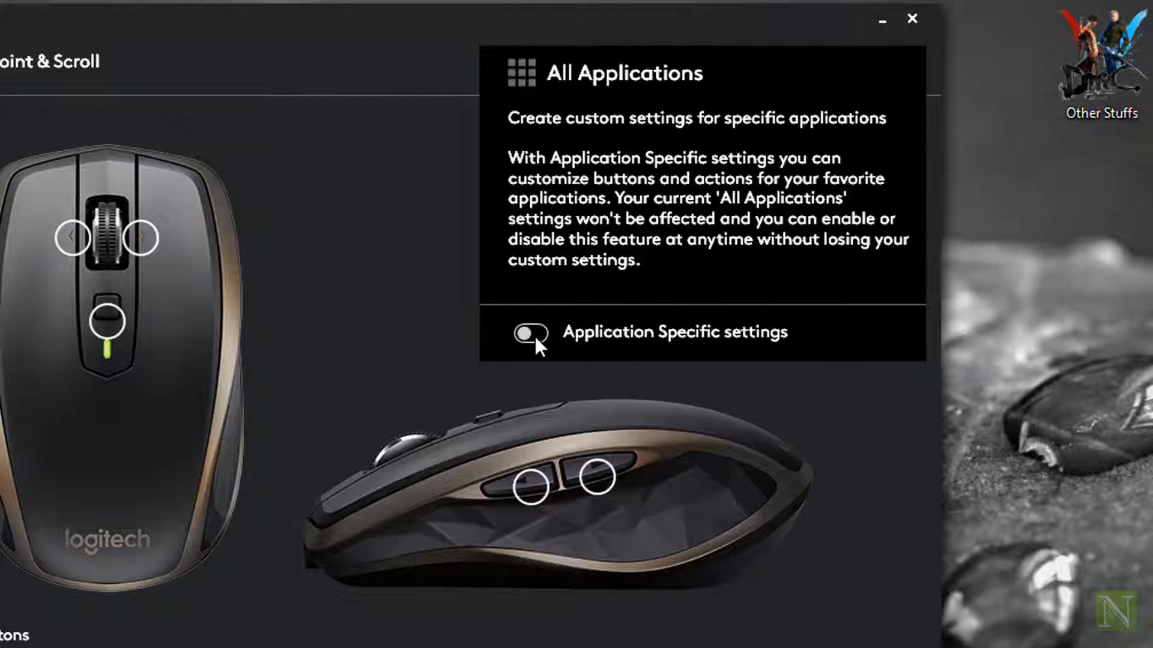
left_click(529, 332)
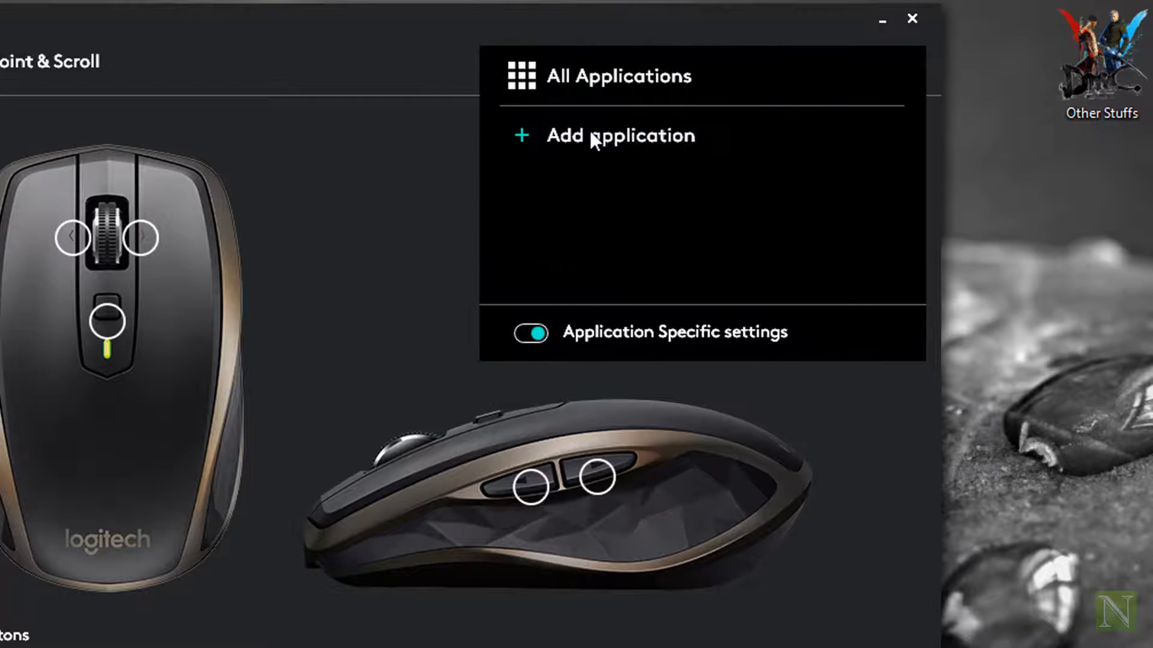
left_click(621, 134)
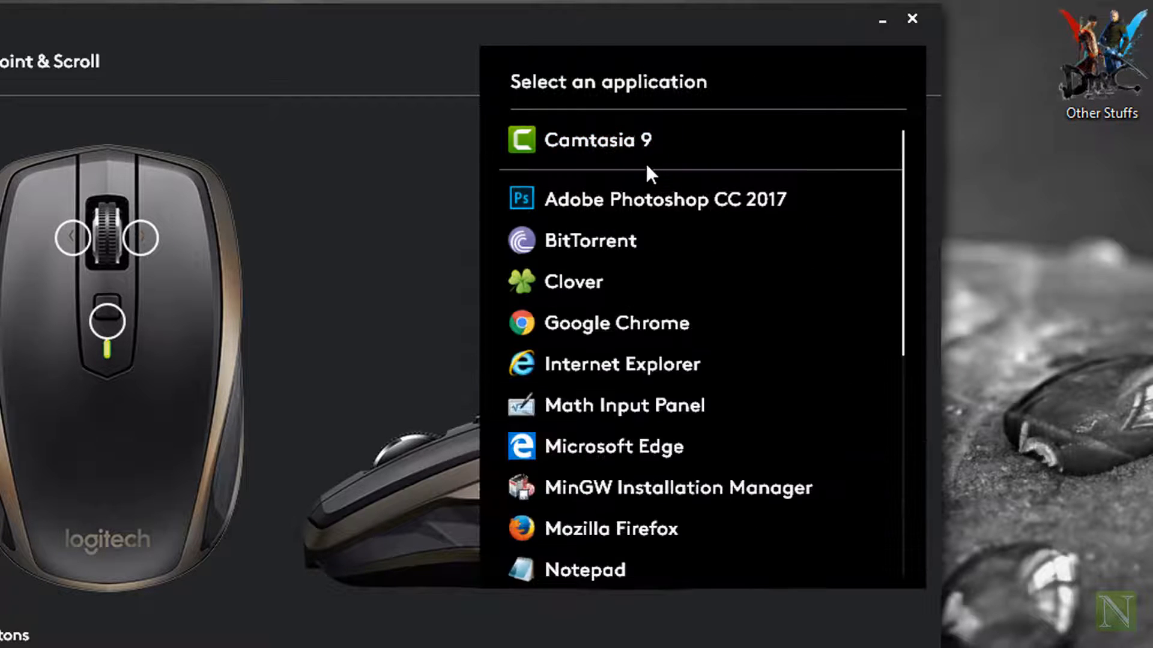
mouse_move(627, 276)
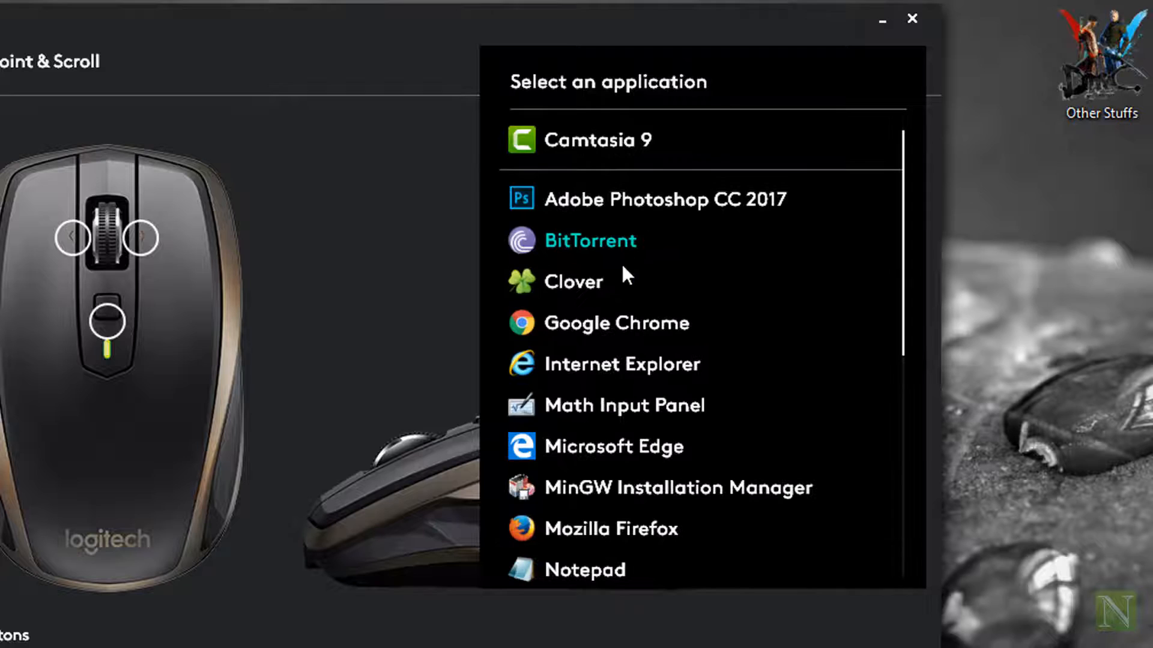
mouse_move(474, 139)
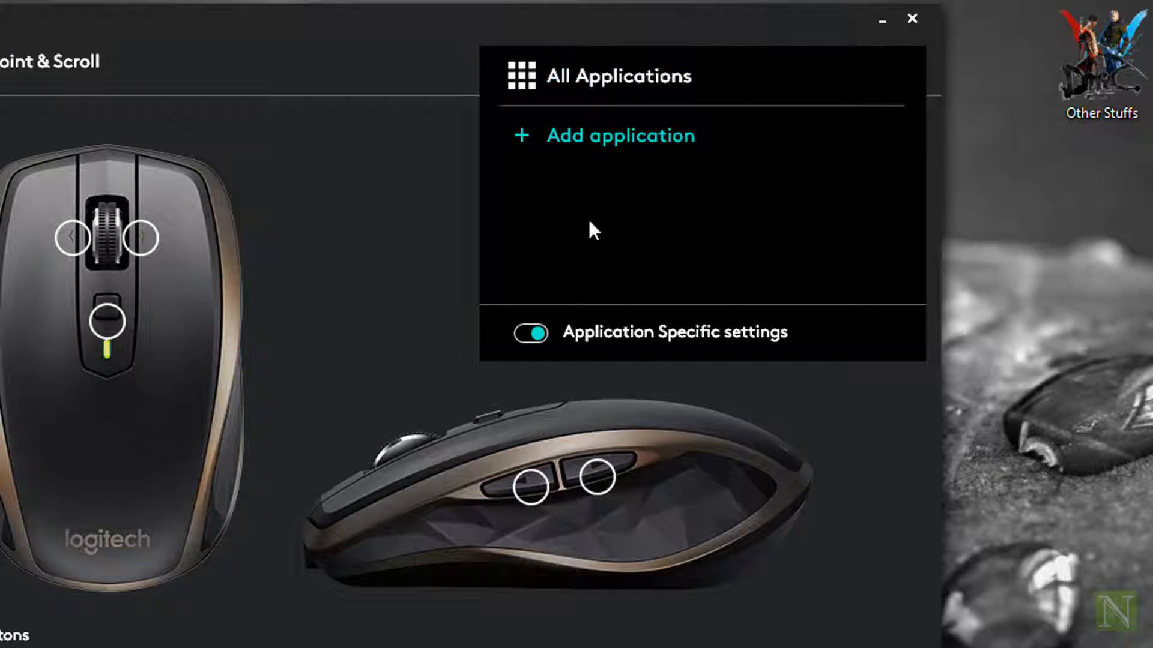
mouse_move(530, 363)
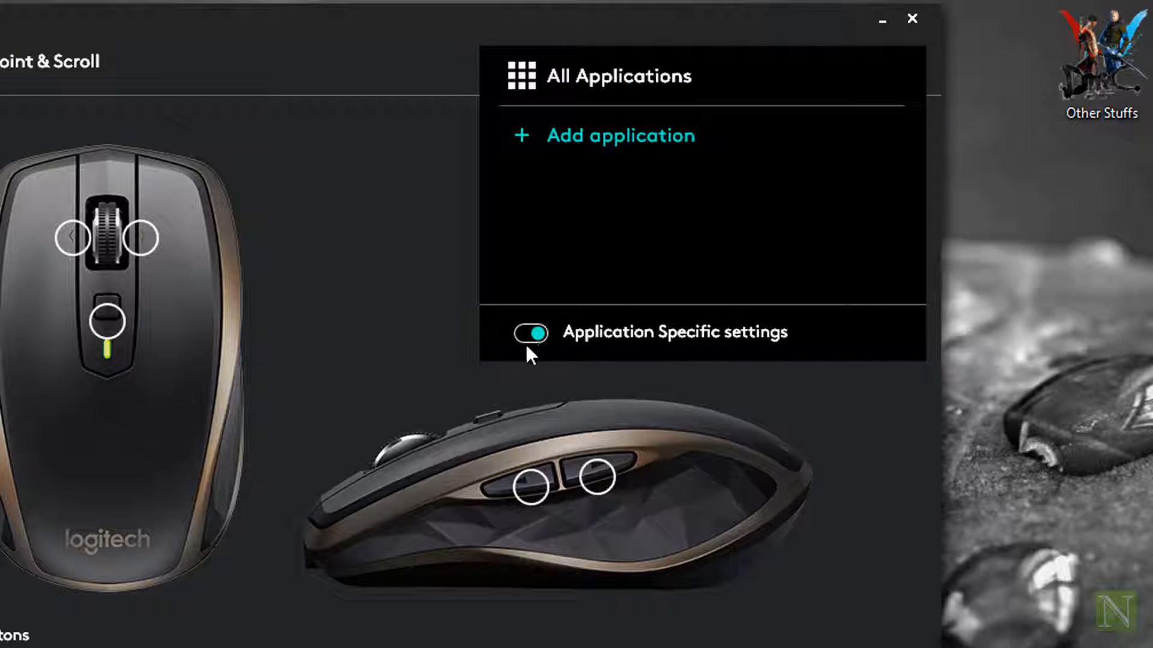
- Close All Applications and browse the Forward button's full action list without changing it
left_click(532, 334)
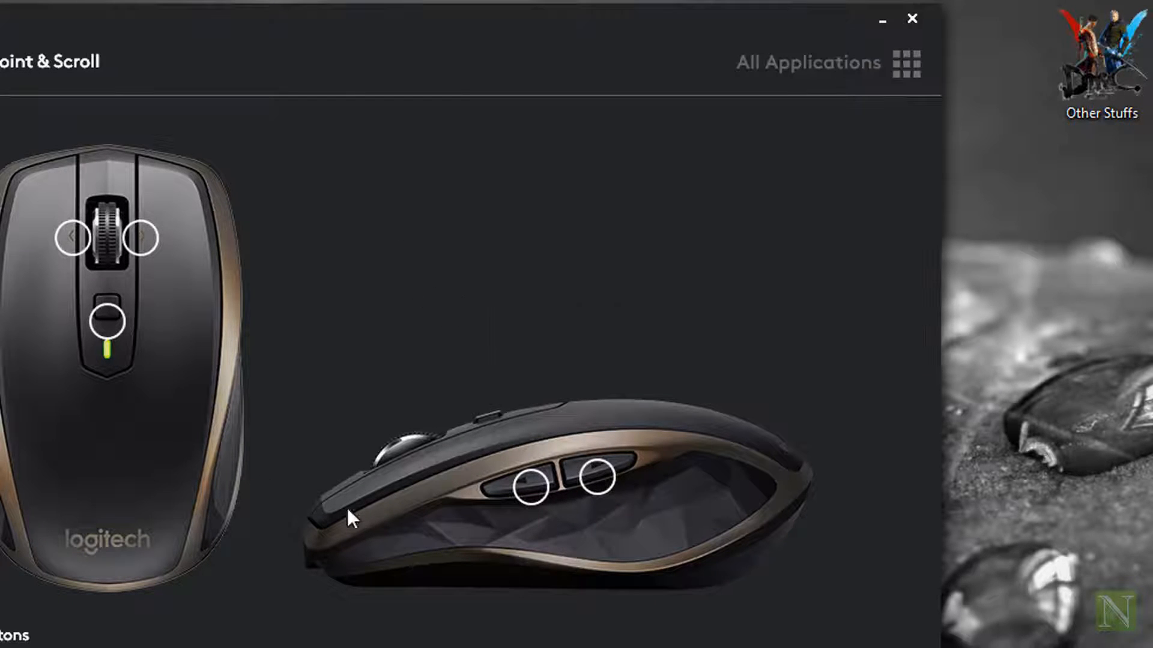
left_click(529, 488)
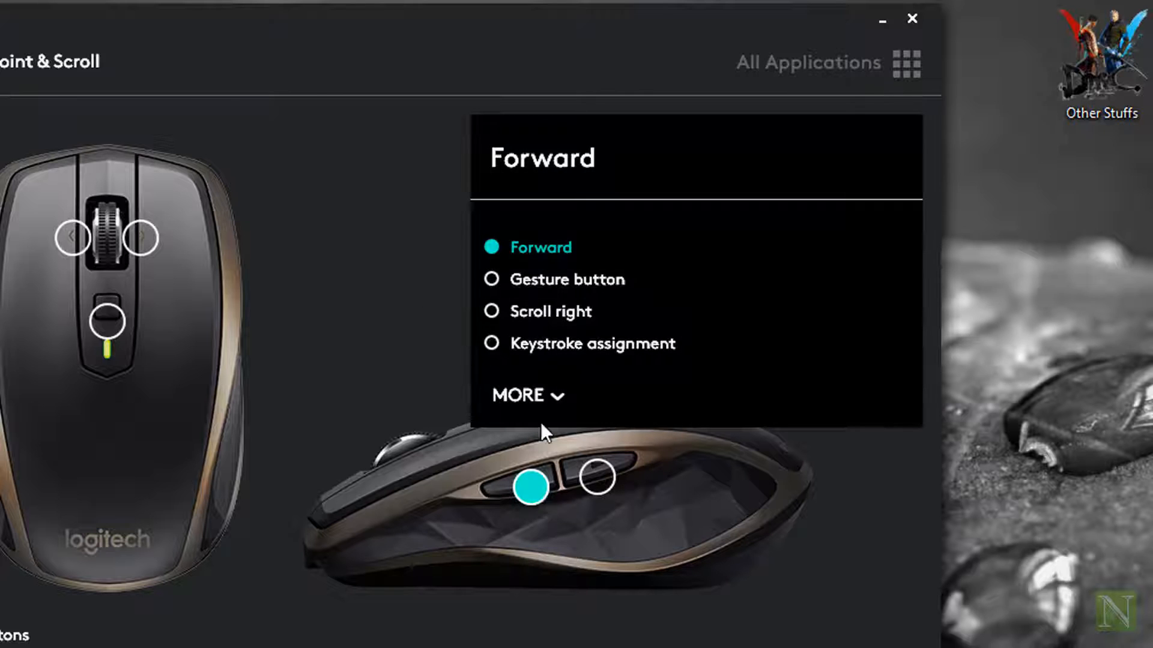
left_click(519, 394)
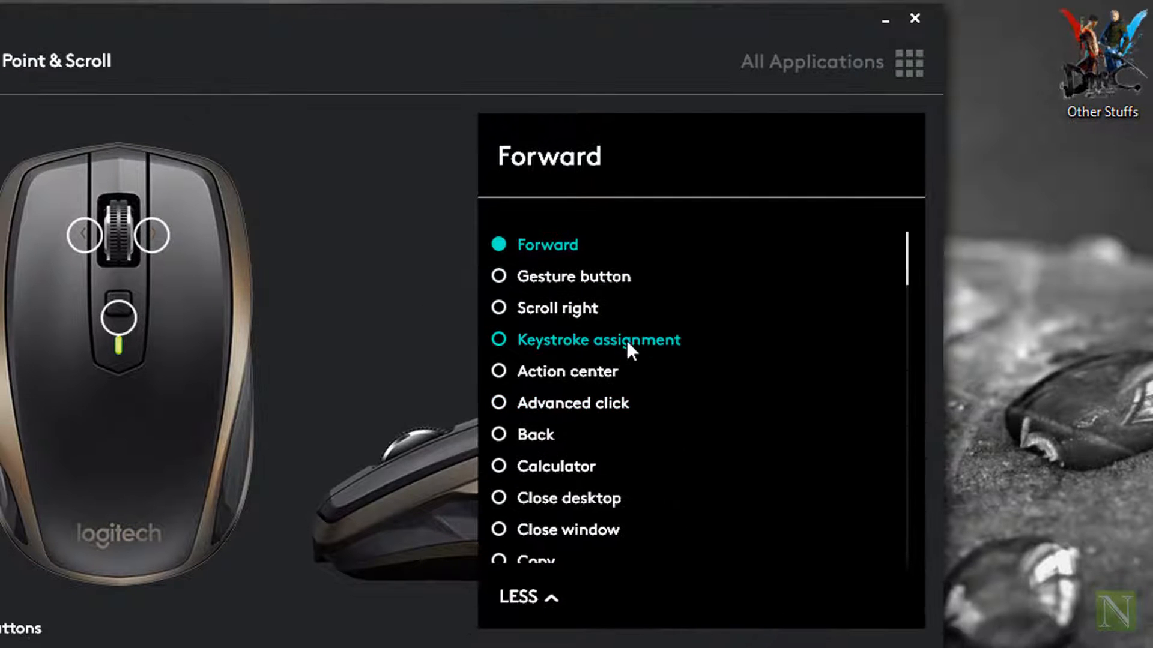
scroll("down", 3)
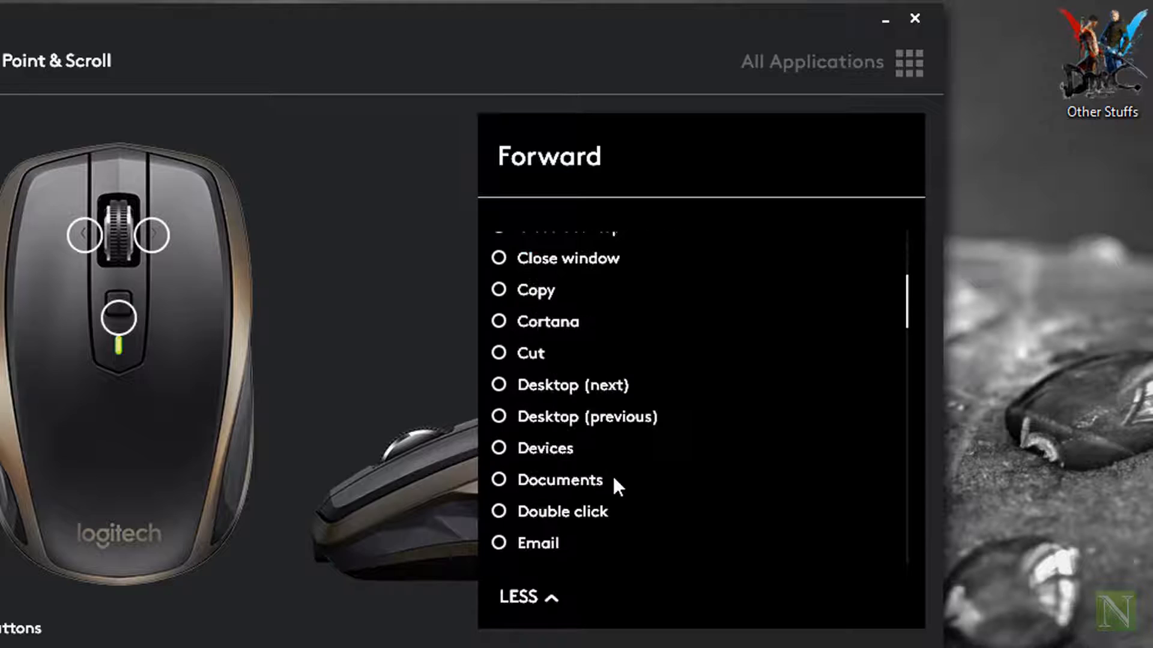
scroll("down", 3)
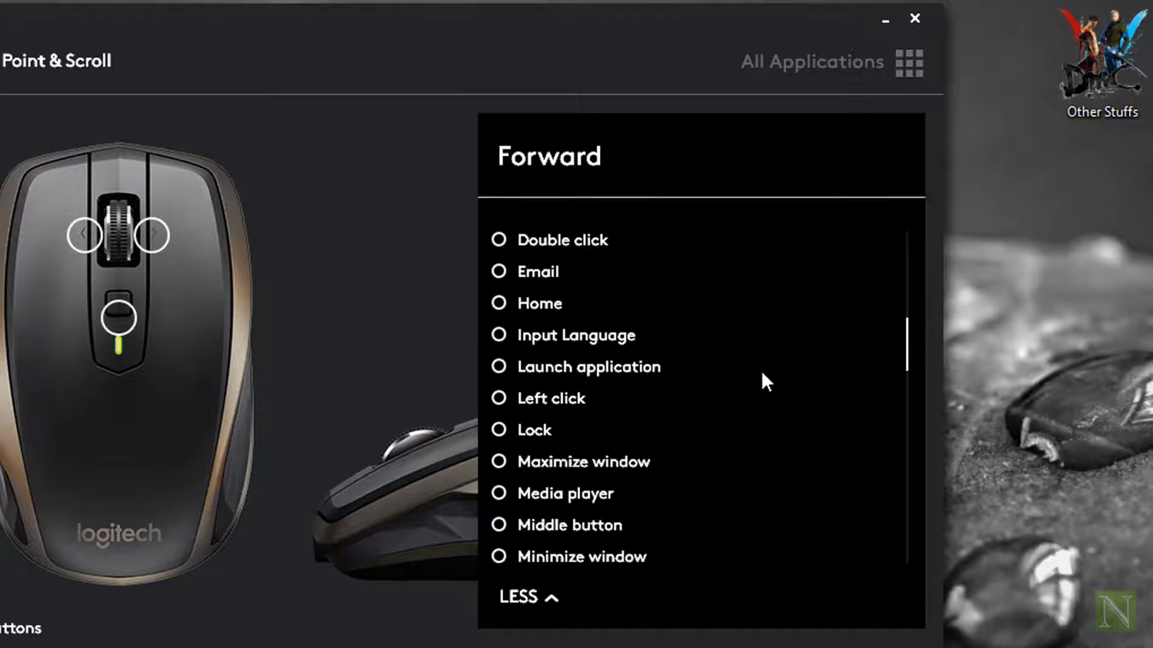
scroll("down", 3)
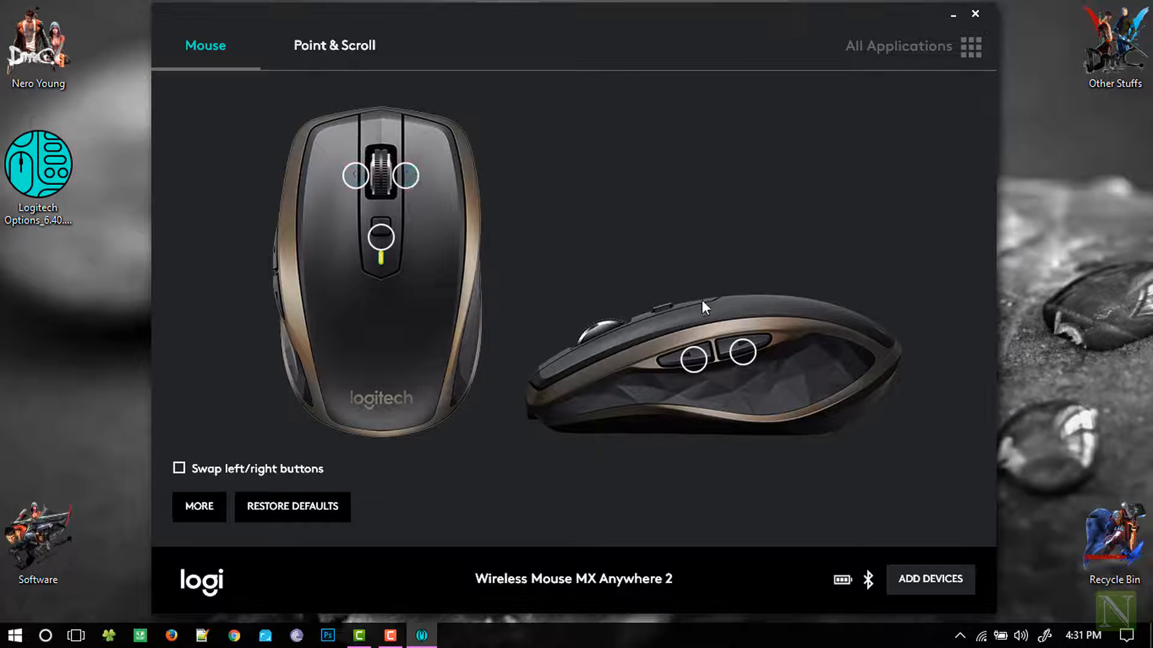
- View the scroll-right tilt options, then the Gesture button's Virtual desktops gestures
left_click(408, 176)
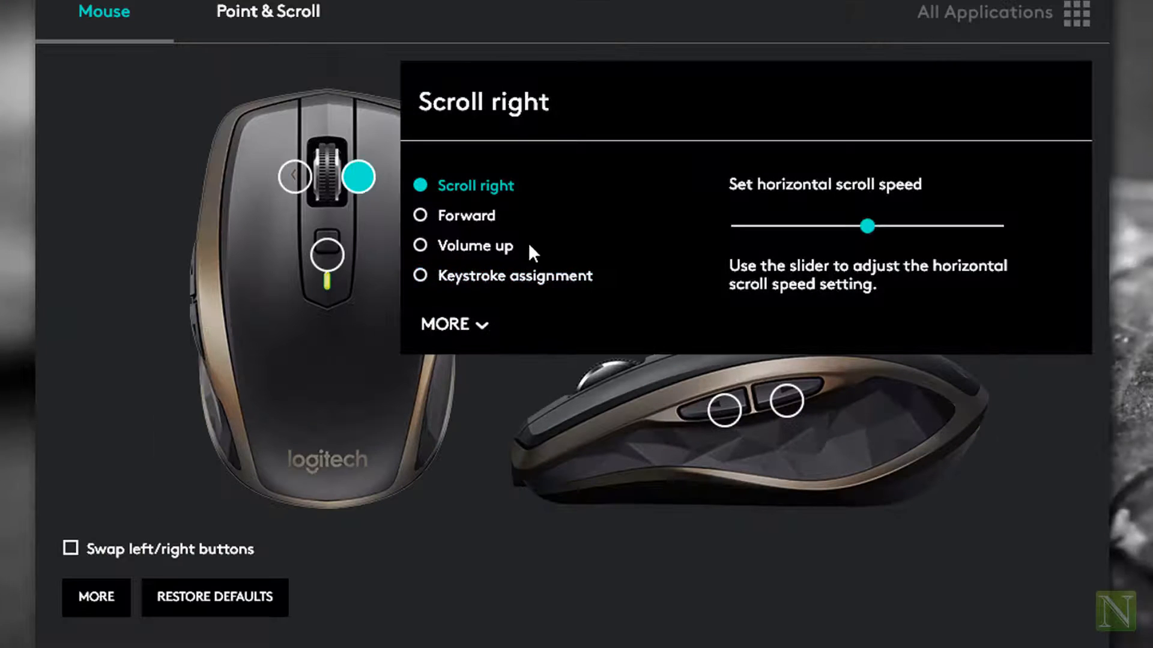
left_click(450, 324)
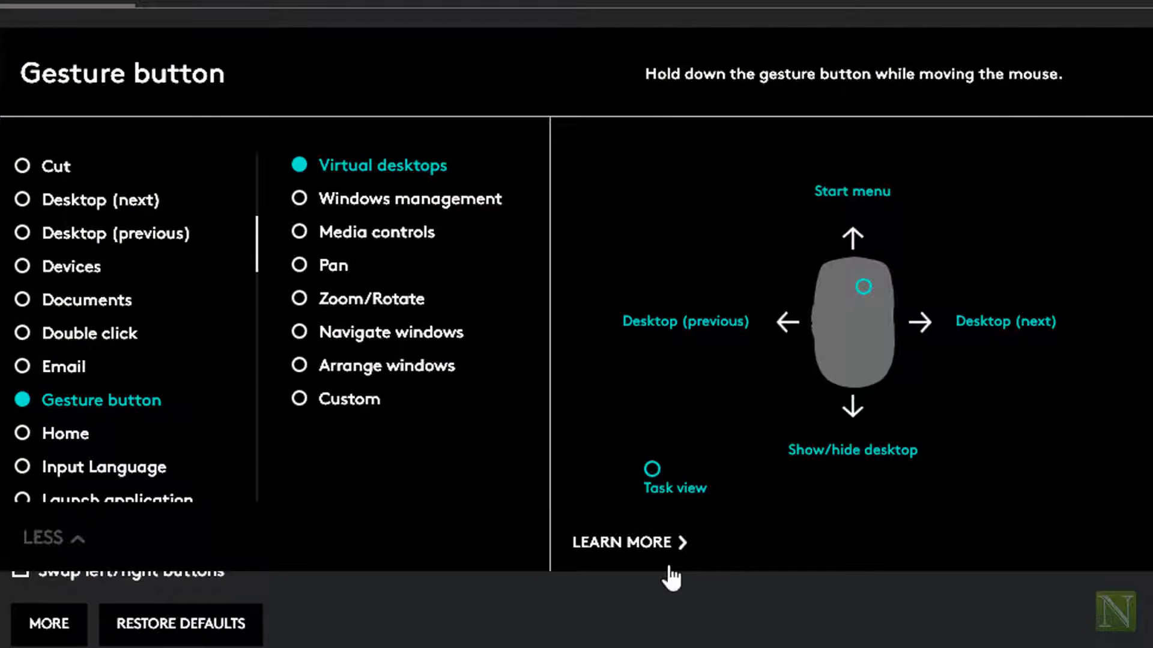
- Switch the gesture button to Custom and assign Switch applications, Maximize window and Minimize window
left_click(299, 399)
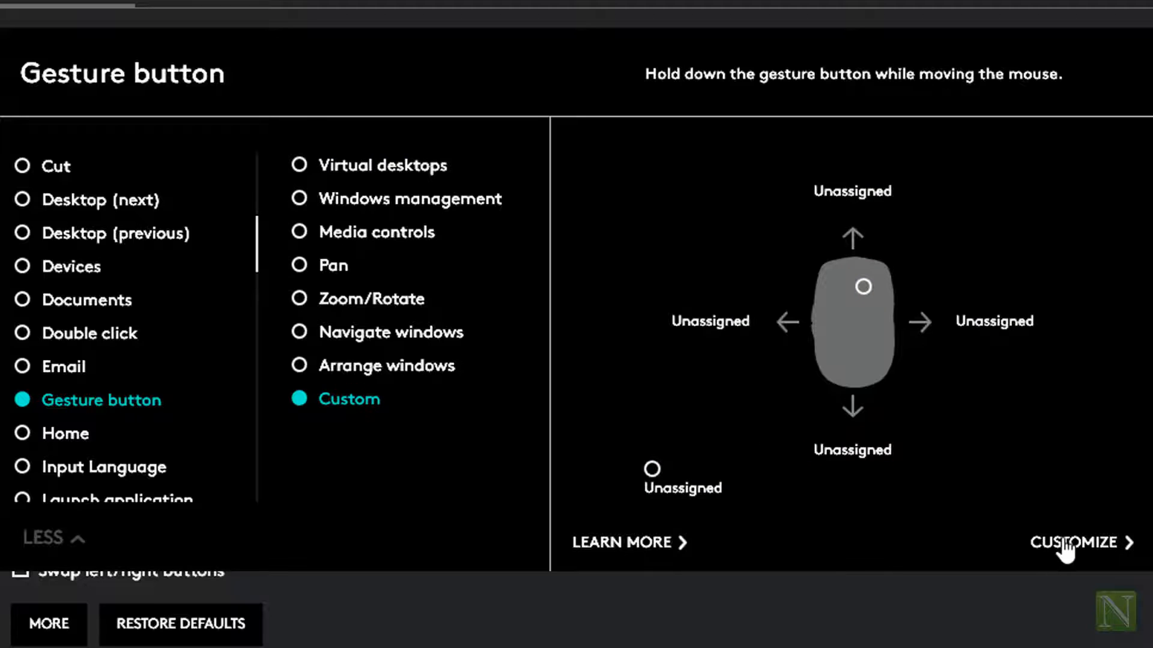
left_click(1073, 543)
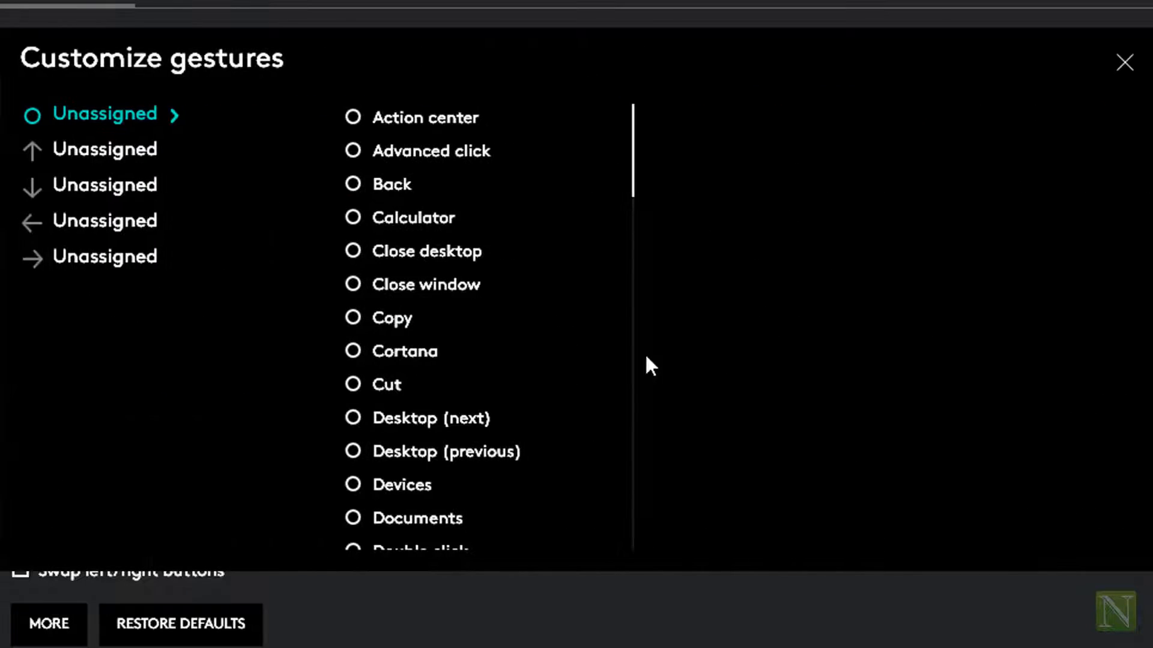
scroll("down", 3)
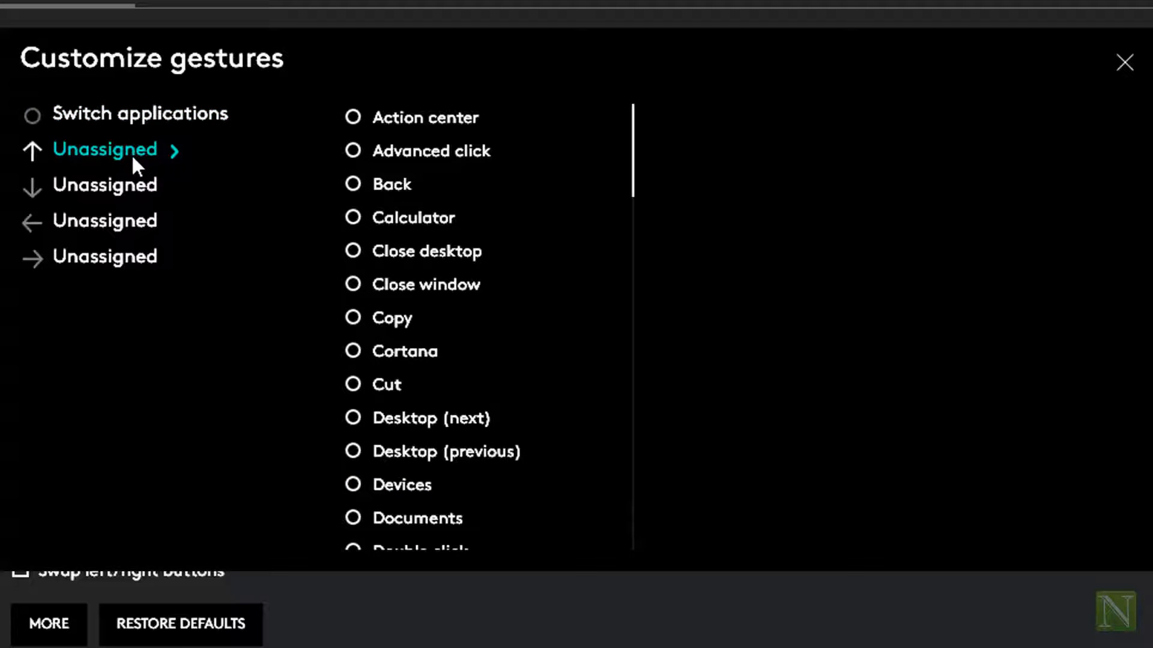
scroll("down", 3)
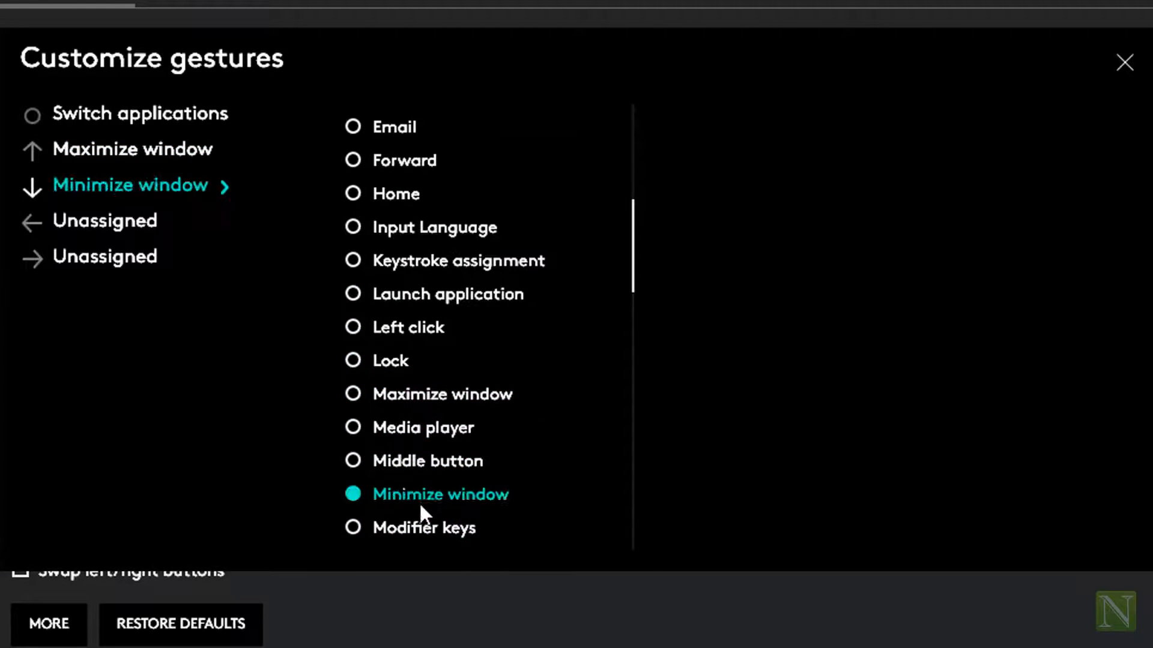
- Begin a keystroke assignment for the left gesture from the action list
left_click(105, 221)
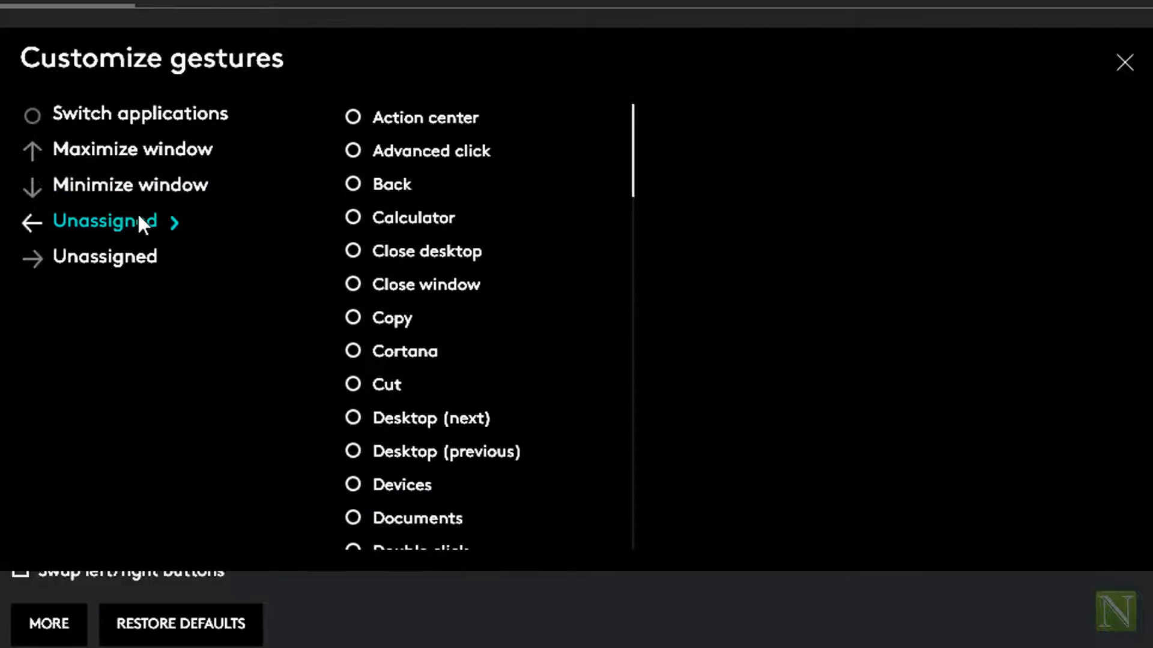
scroll("down", 3)
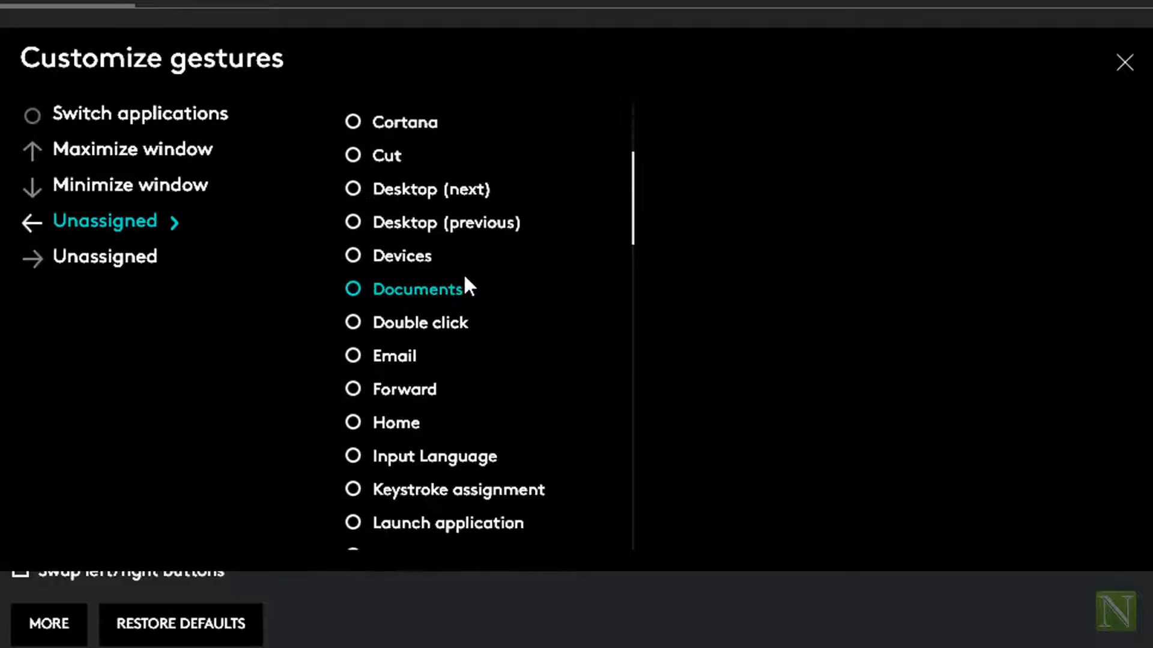
scroll("down", 3)
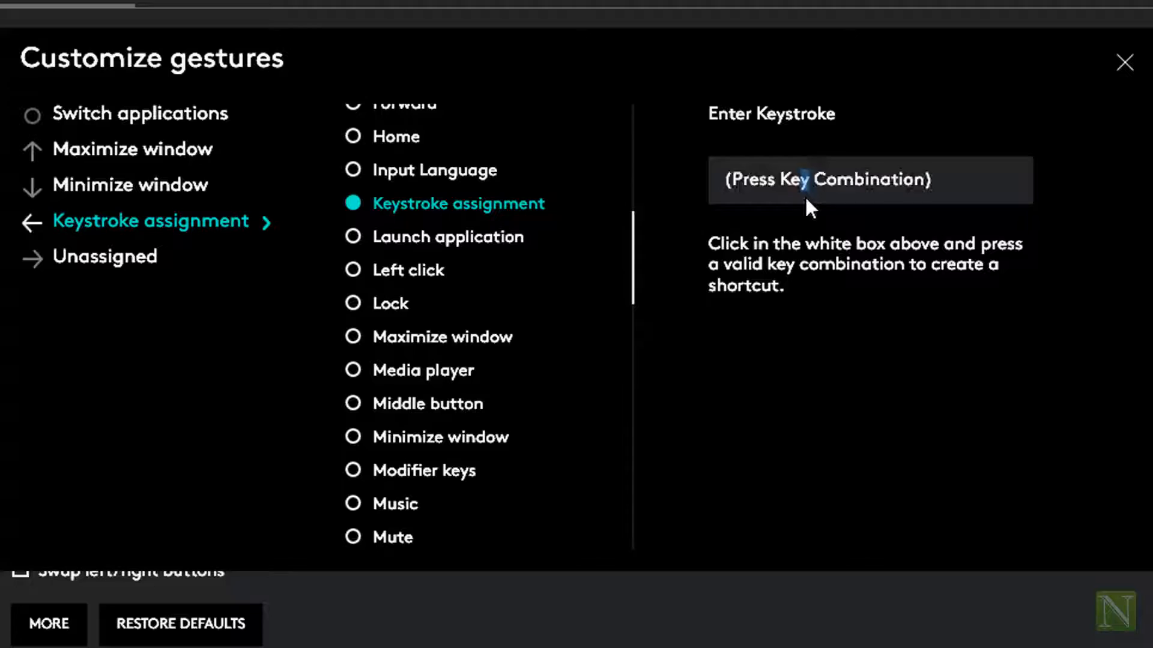
- Record Win+Left and Win+Right keystrokes for the left and right gestures and close customization
left_click(104, 256)
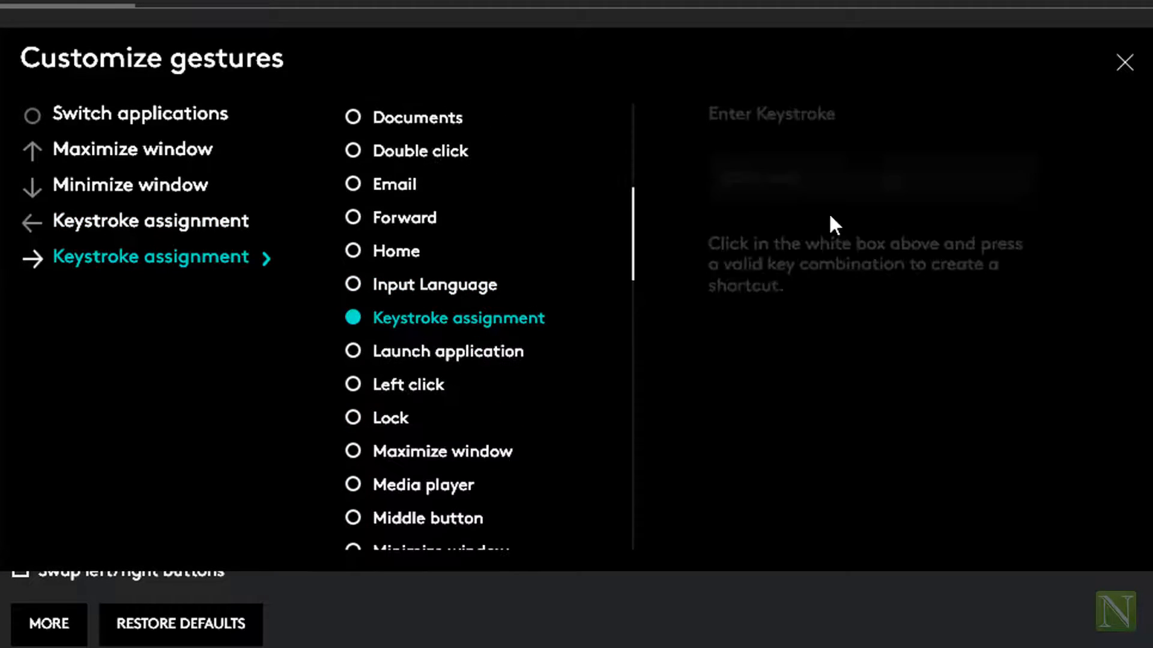
key("Win+Right")
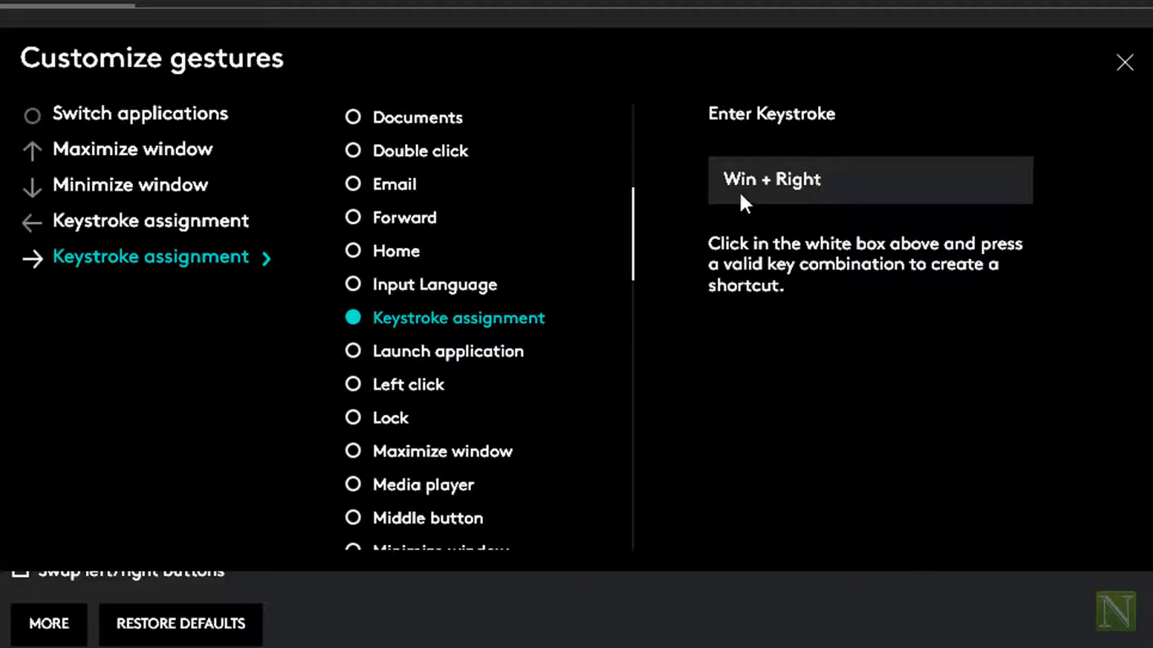
left_click(1124, 63)
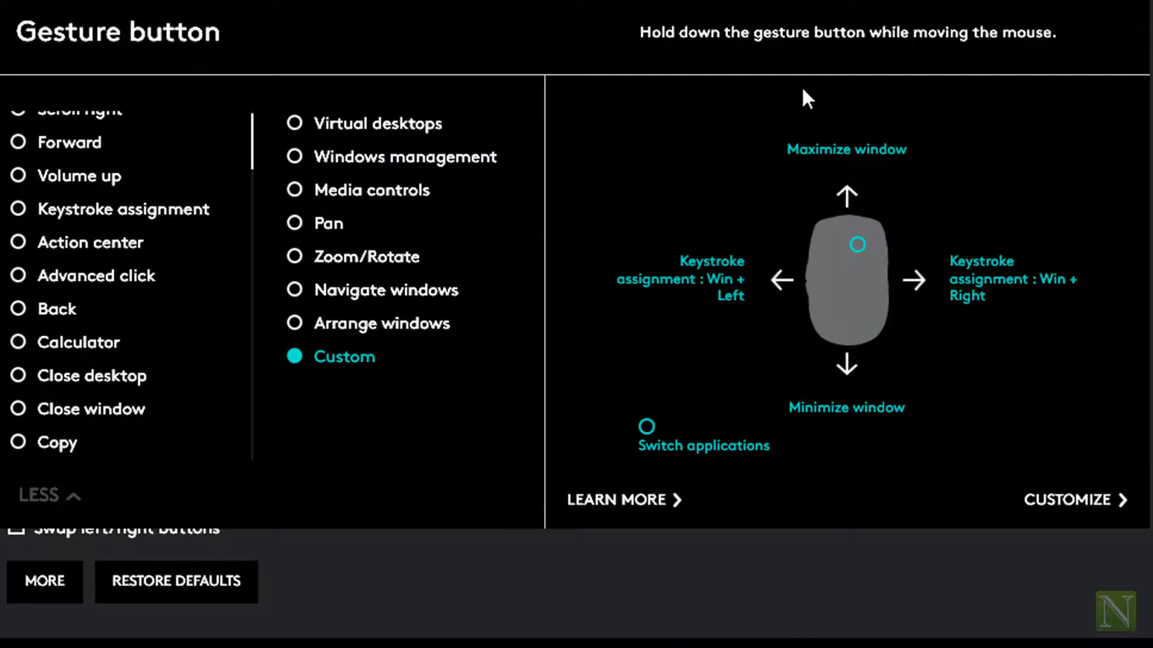
mouse_move(905, 329)
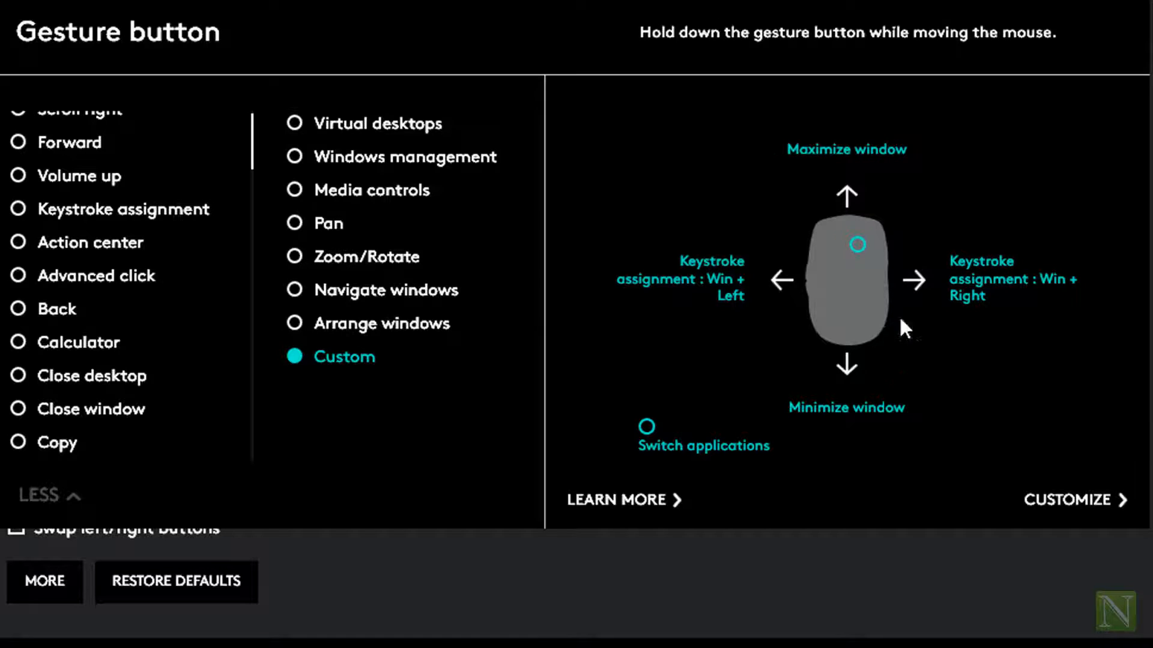
mouse_move(665, 266)
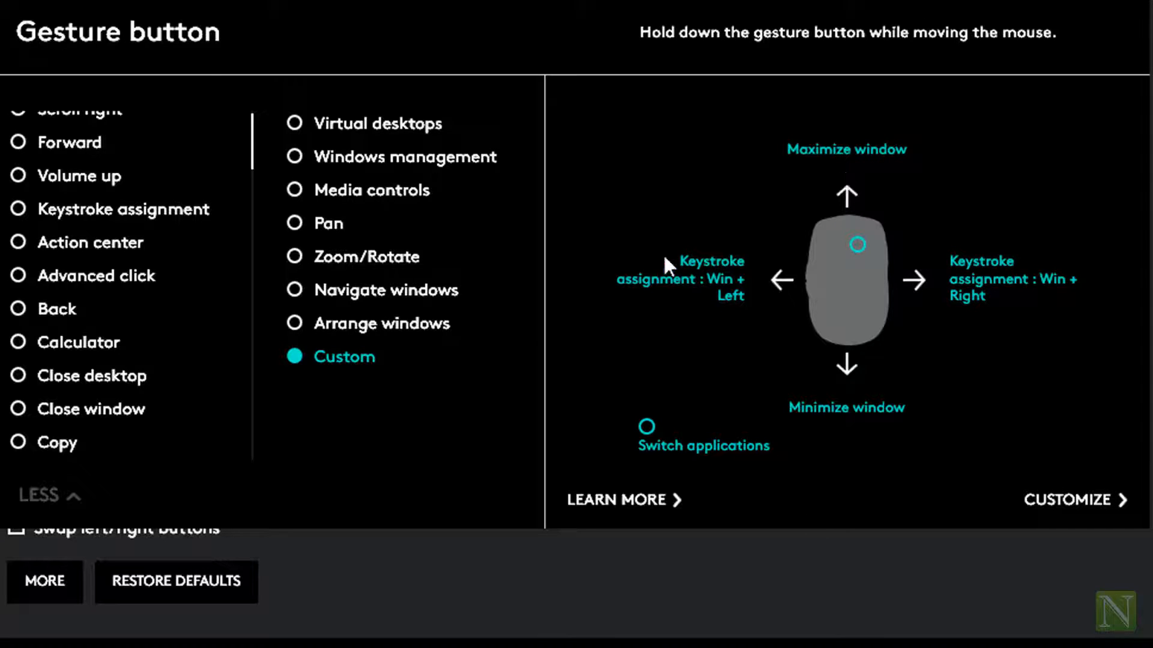
mouse_move(999, 319)
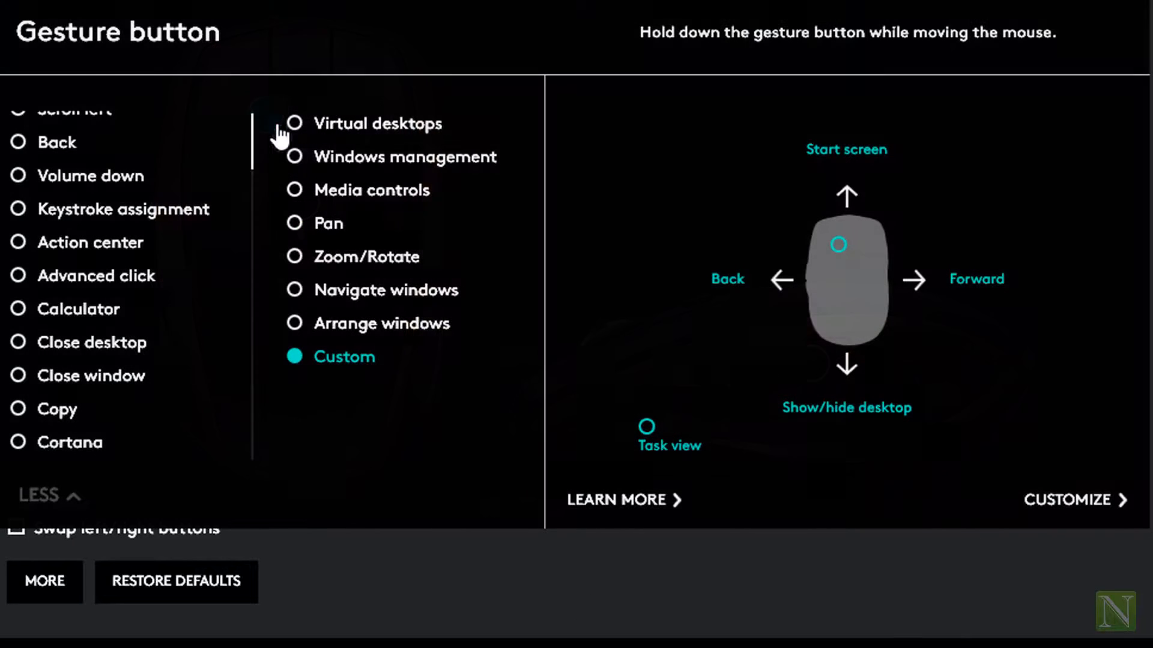
mouse_move(668, 463)
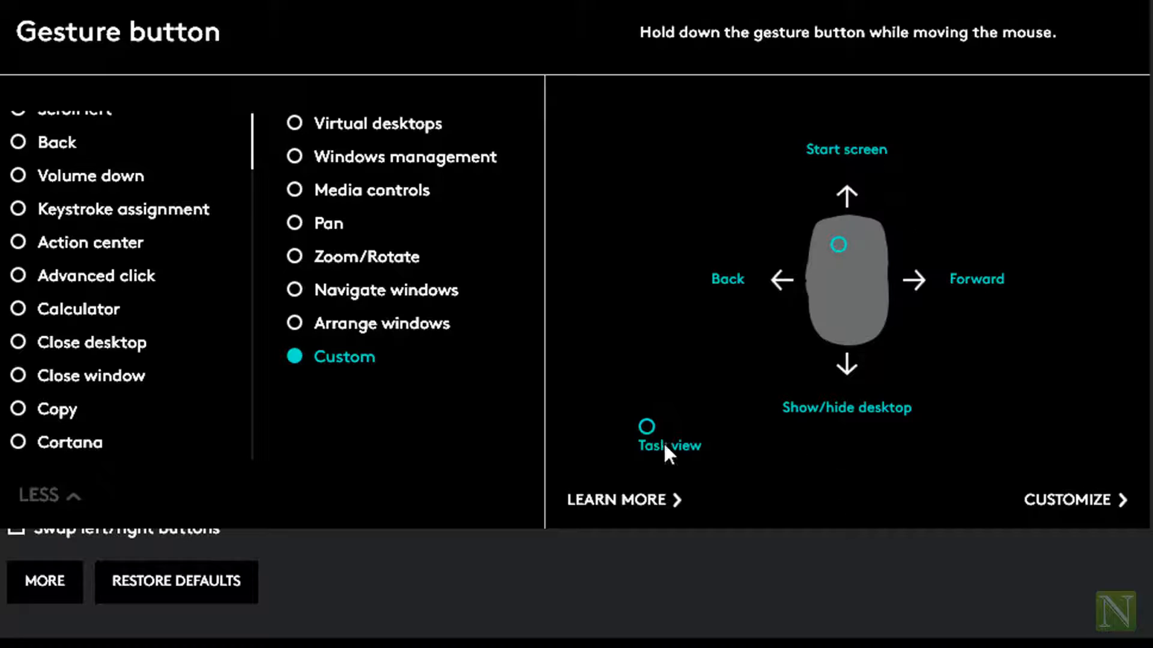
mouse_move(811, 616)
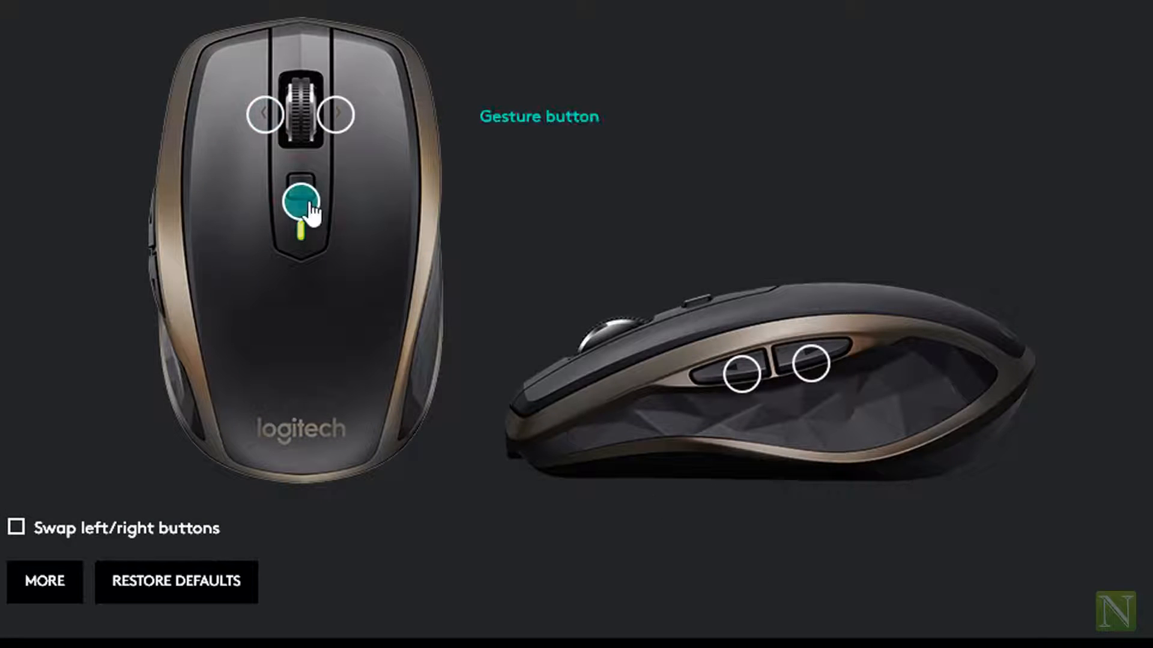
- Set one thumb button to Media controls and the other to Ctrl+T, Ctrl+W, Ctrl+Tab, Ctrl+Shift+Tab, Ctrl+Shift+T gestures
left_click(300, 201)
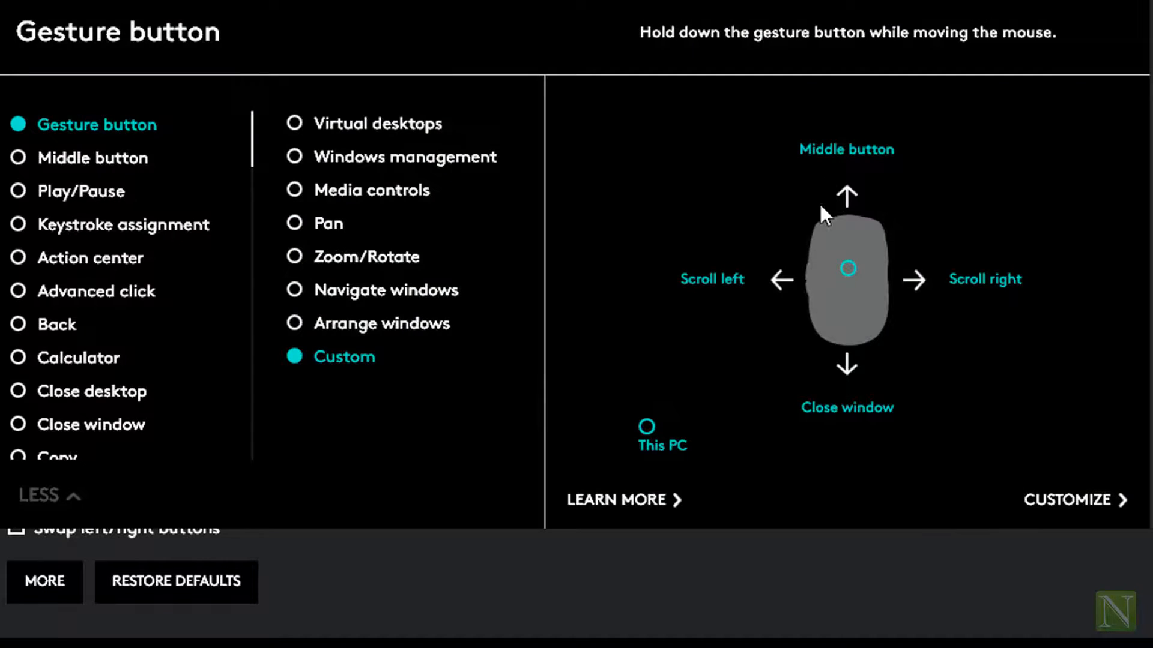
mouse_move(874, 459)
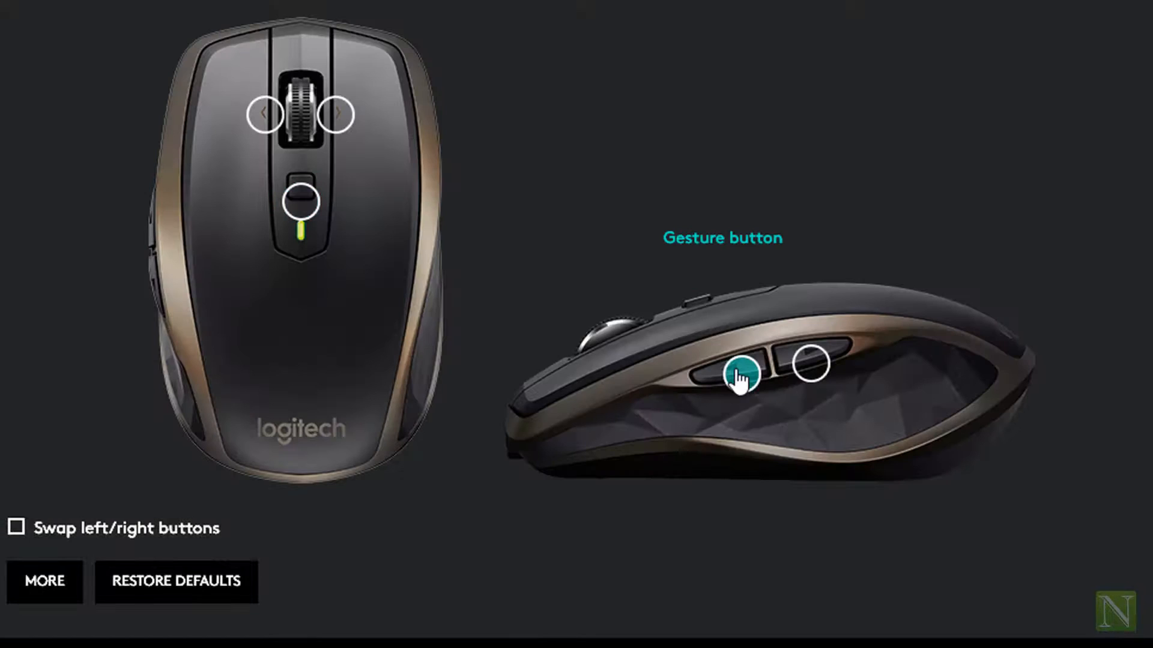
left_click(740, 378)
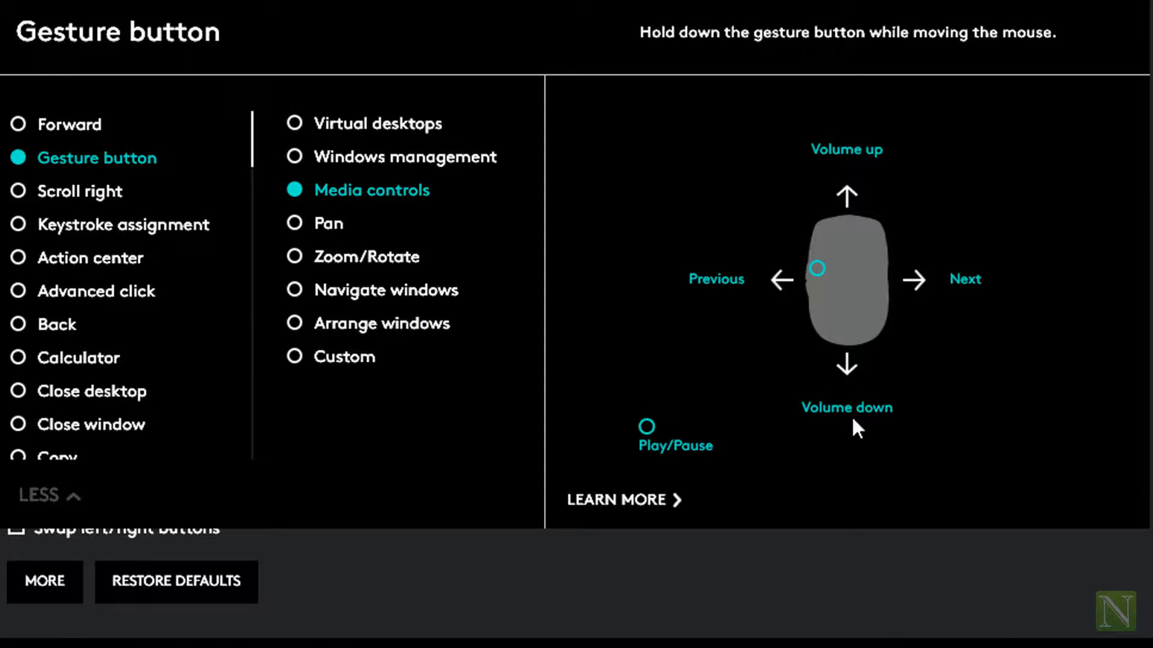
mouse_move(713, 502)
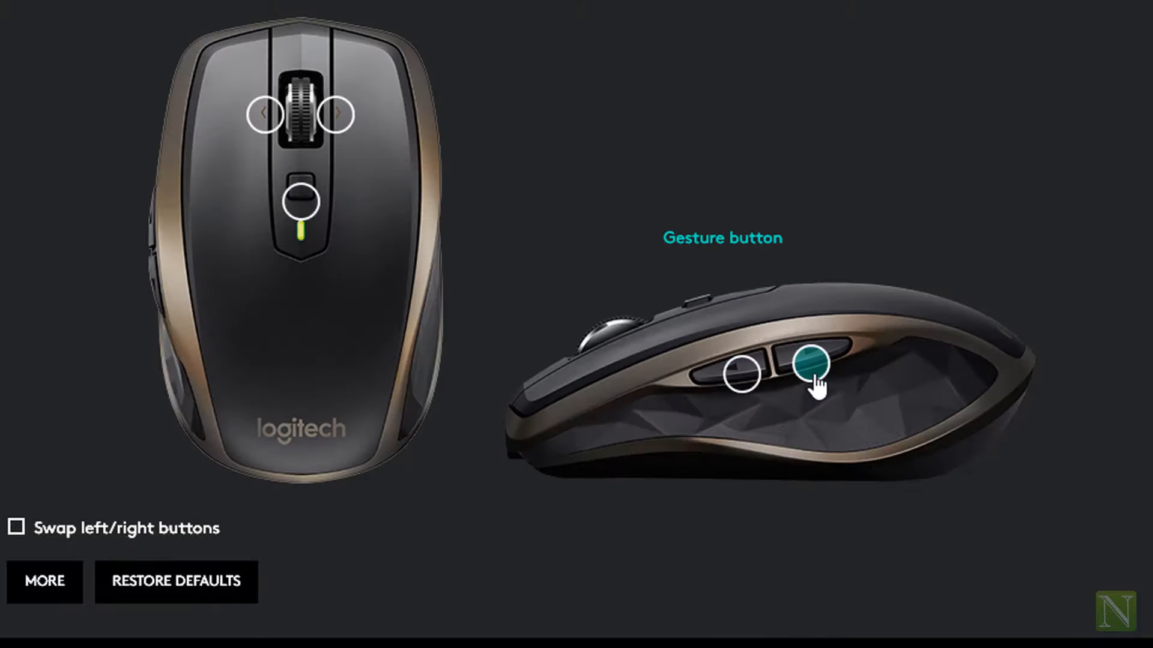
left_click(811, 364)
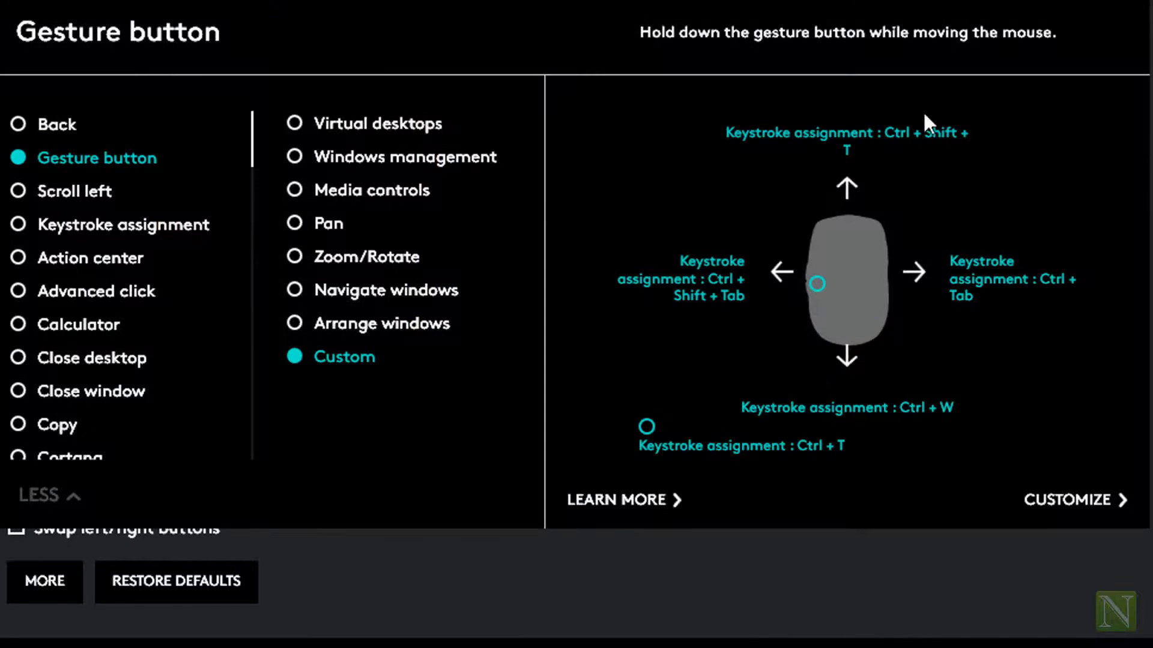
mouse_move(886, 322)
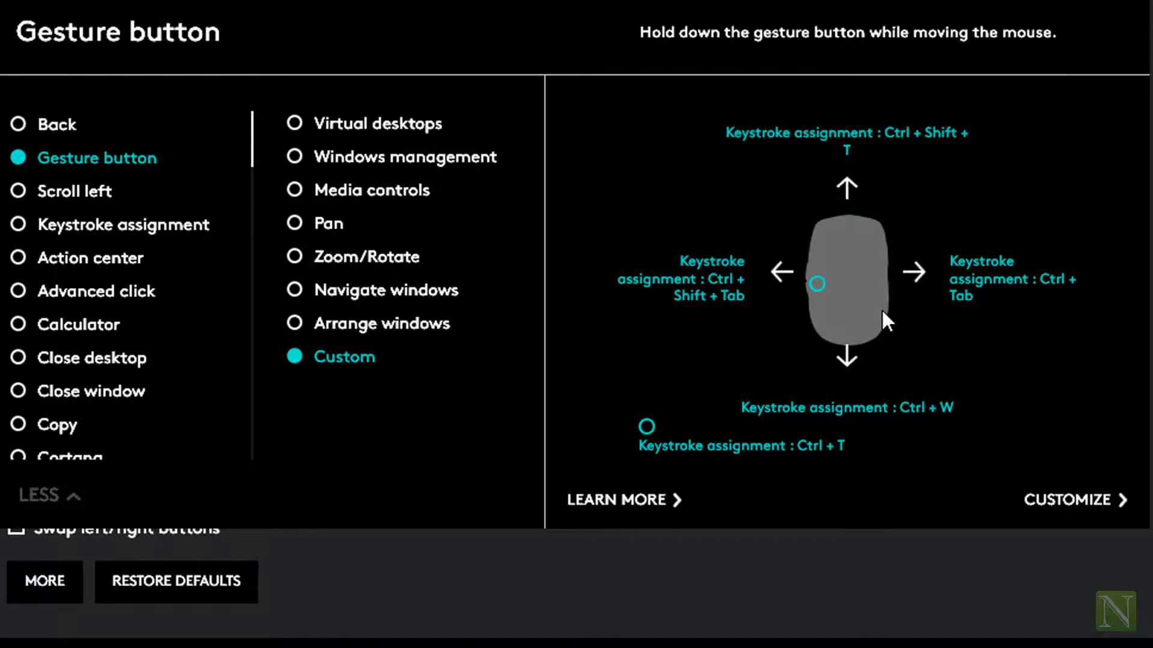
mouse_move(956, 180)
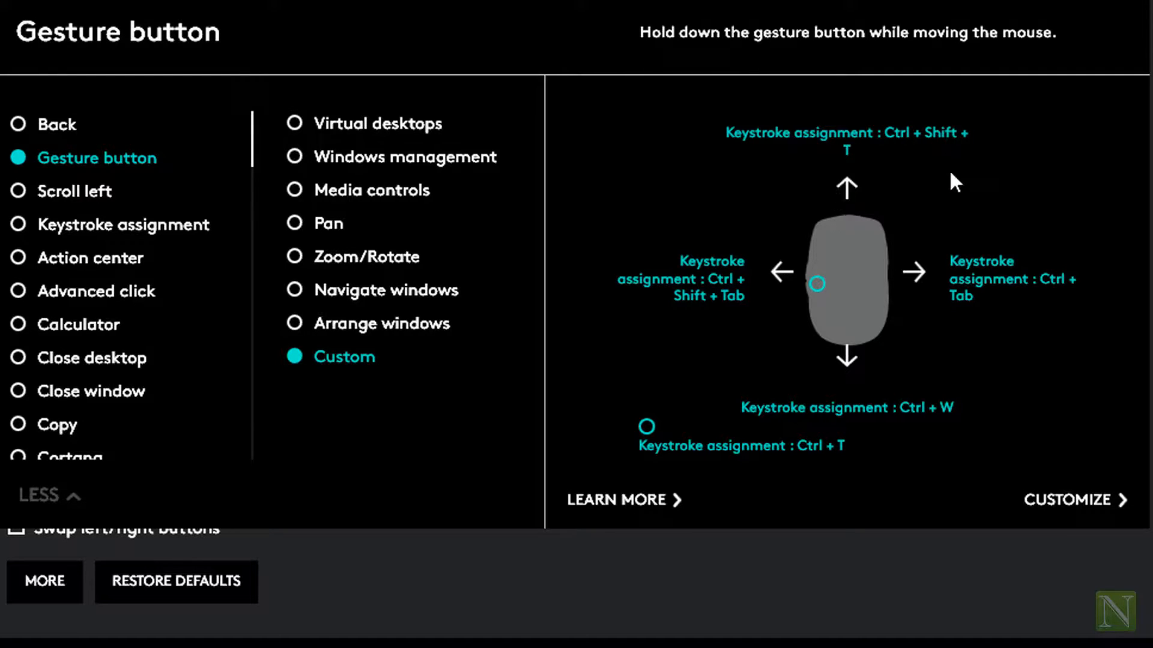
mouse_move(725, 321)
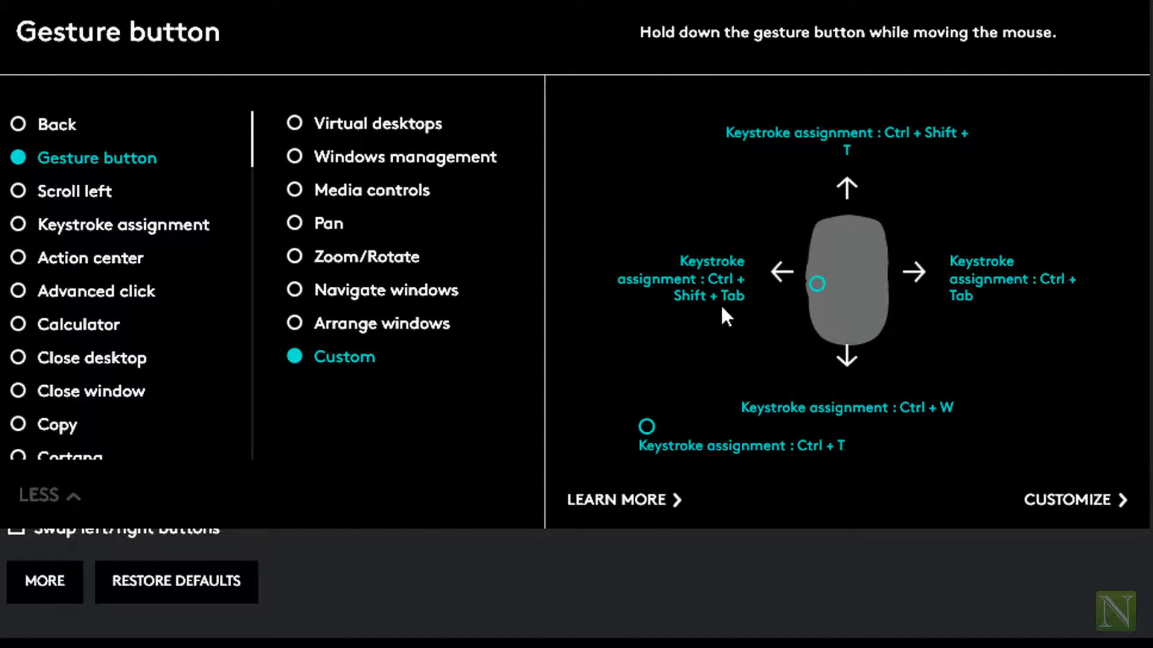
mouse_move(1028, 309)
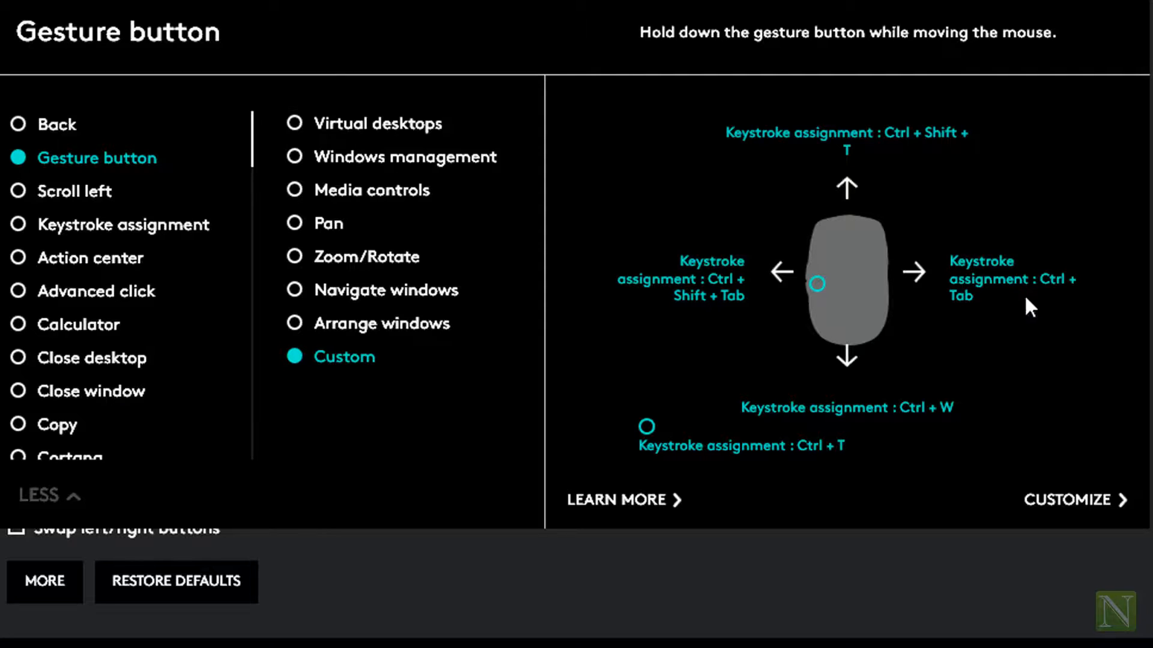
mouse_move(798, 471)
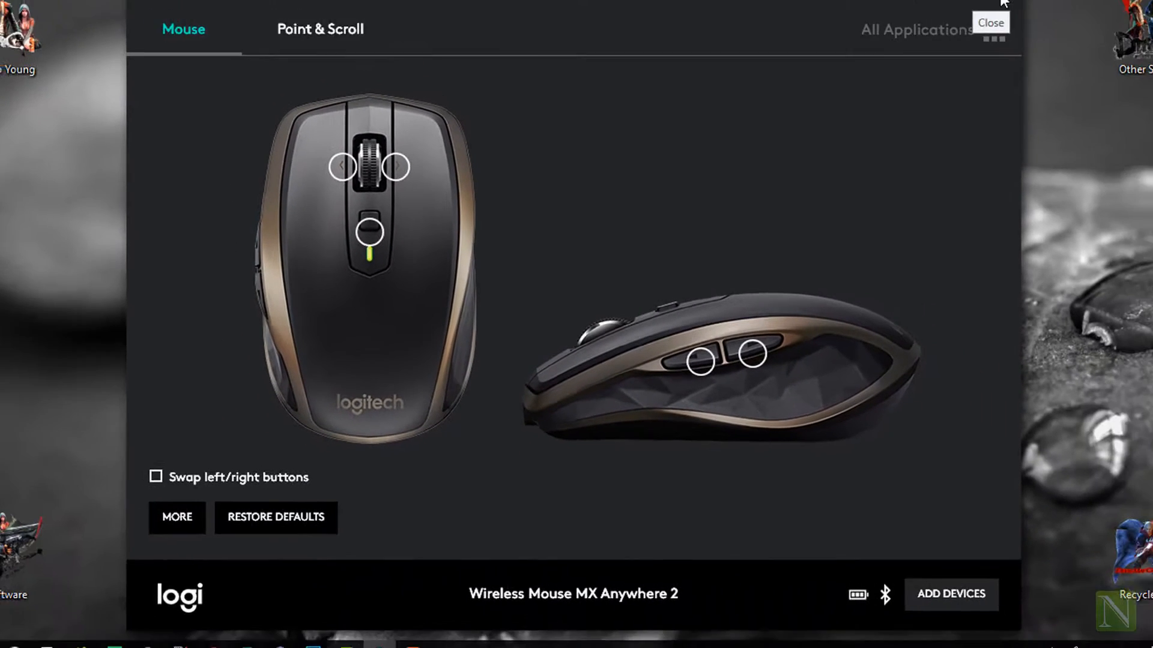
- Close Logitech Options and launch Google Chrome from the taskbar
left_click(992, 22)
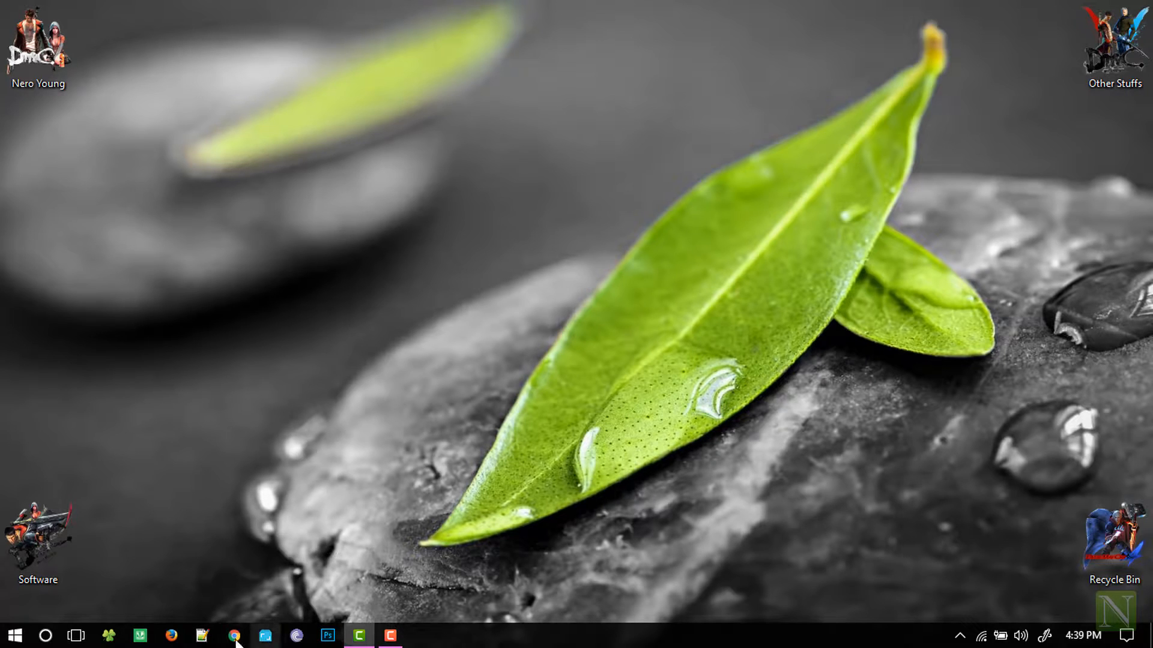
left_click(233, 636)
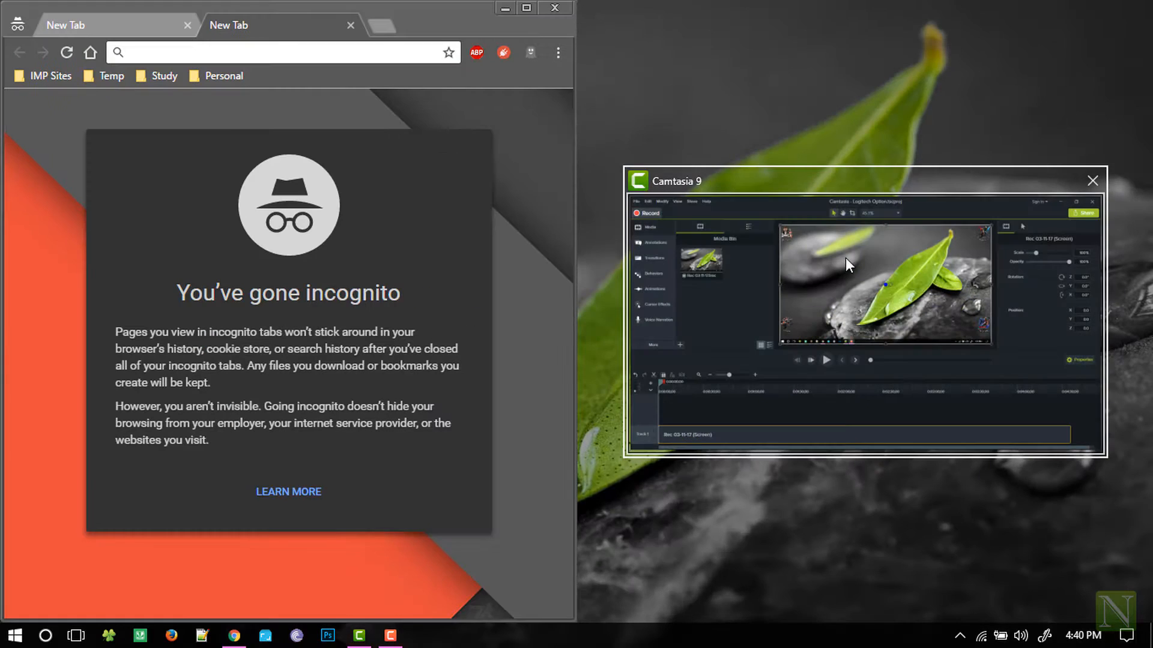
- Snap the incognito Chrome window left via gesture, dismiss Snap Assist, then maximize it
left_click(1091, 180)
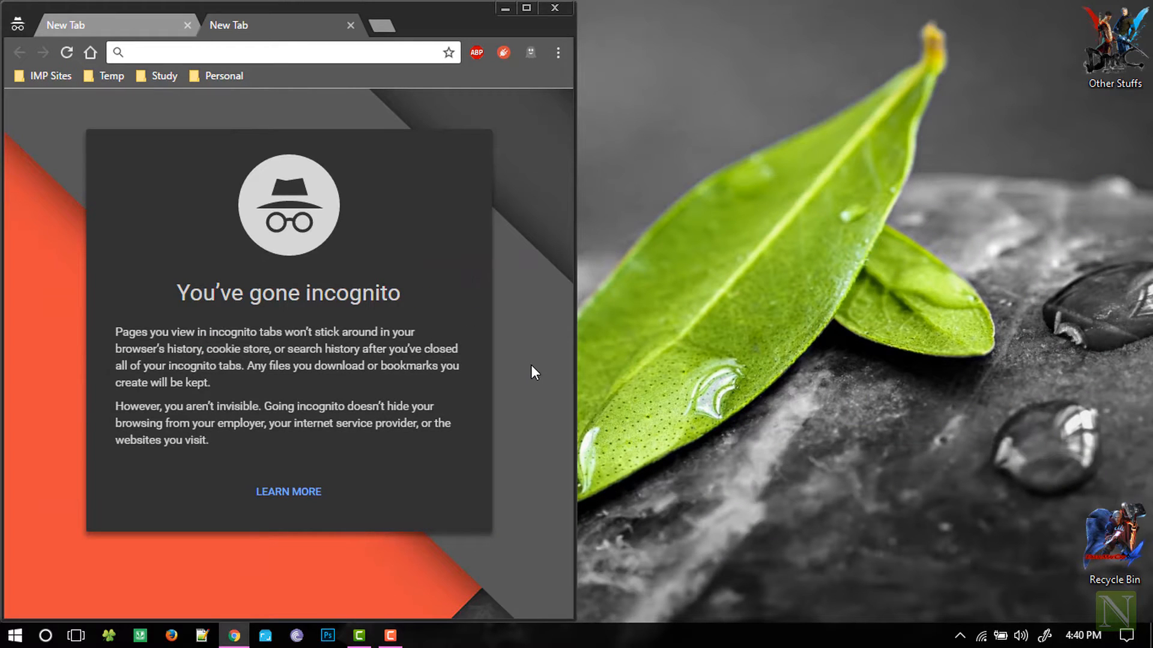
mouse_move(519, 380)
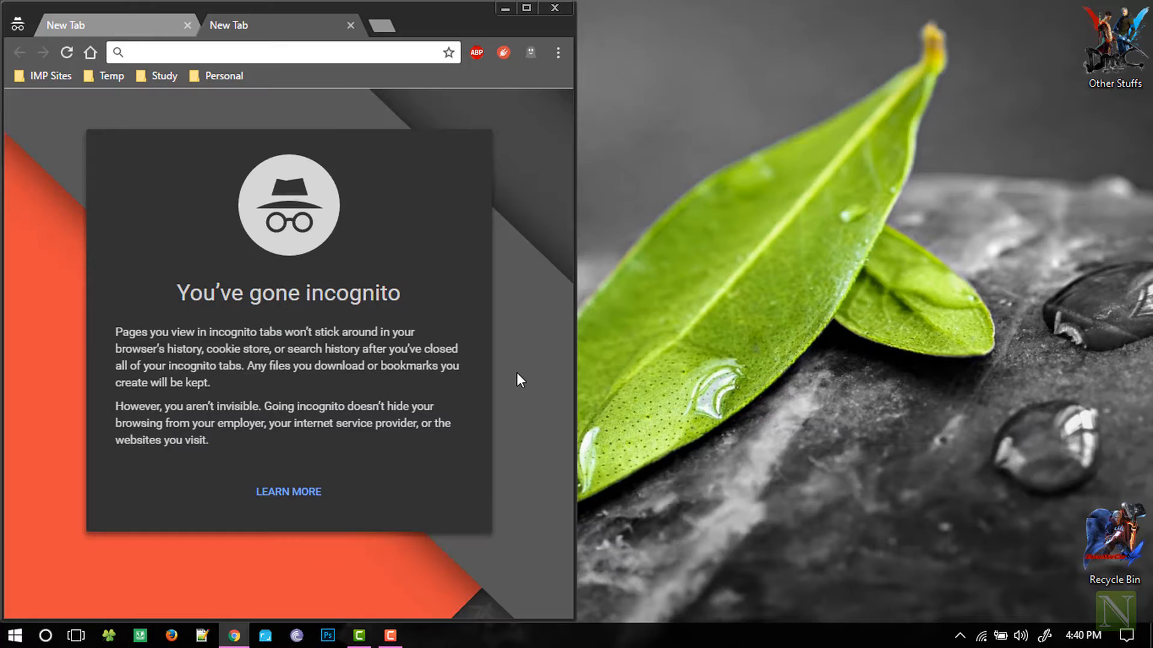
left_click(526, 7)
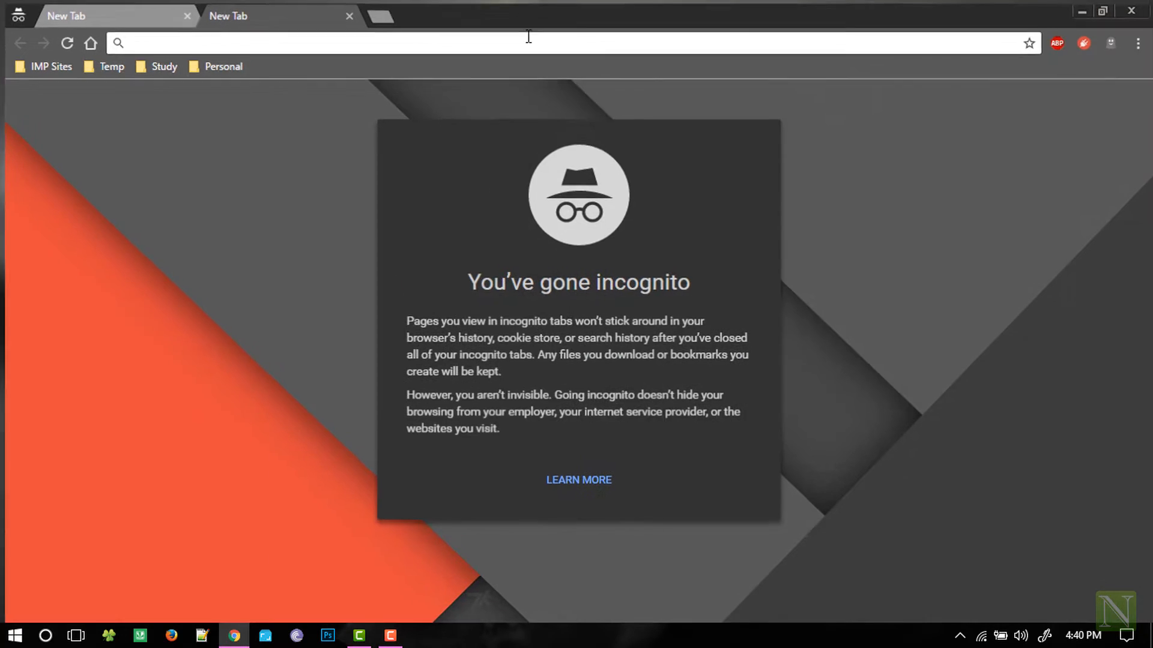